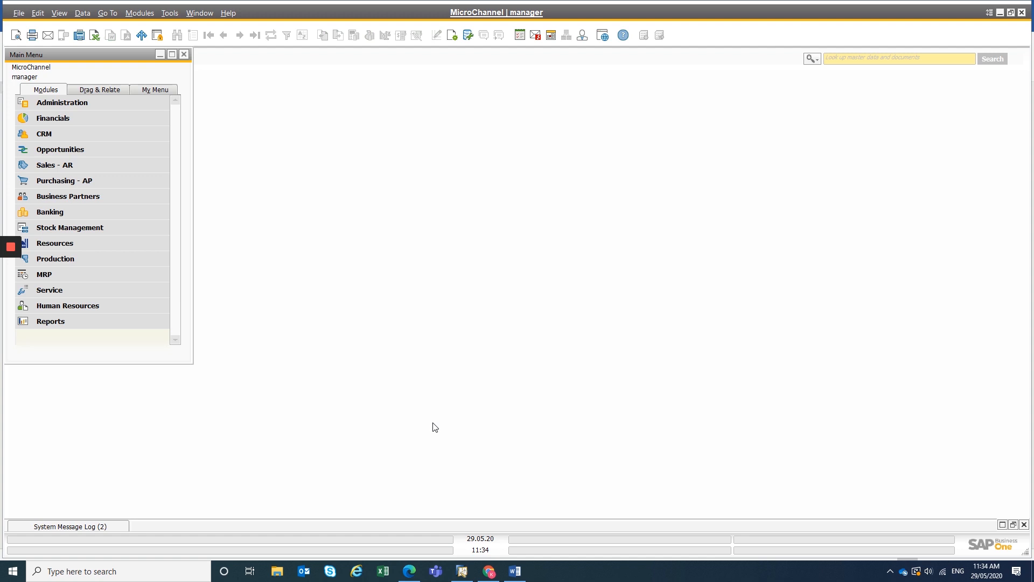
mouse_move(512, 297)
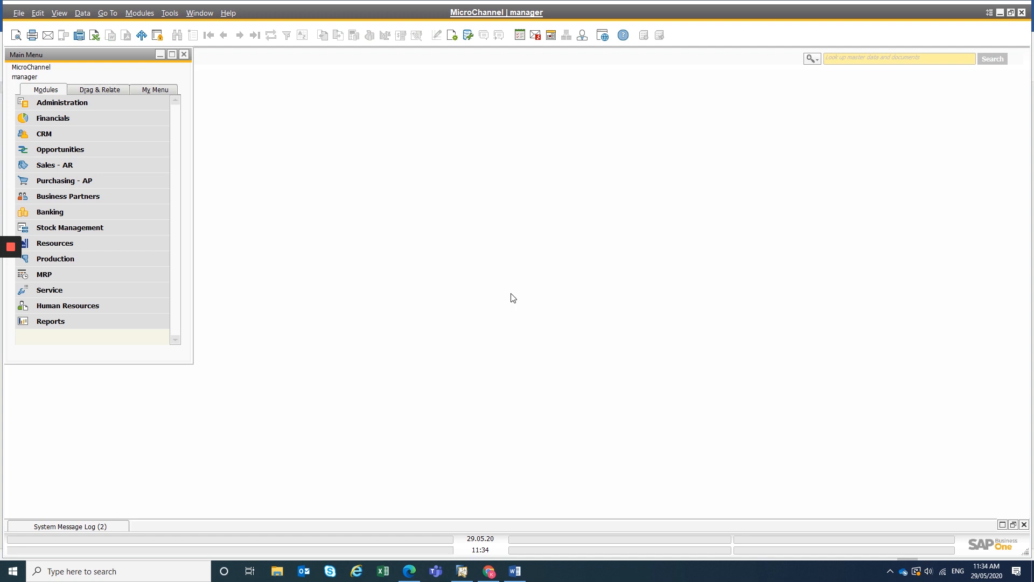
Step: Expand Administration and its System Initialisation options in the Modules menu
left_click(61, 102)
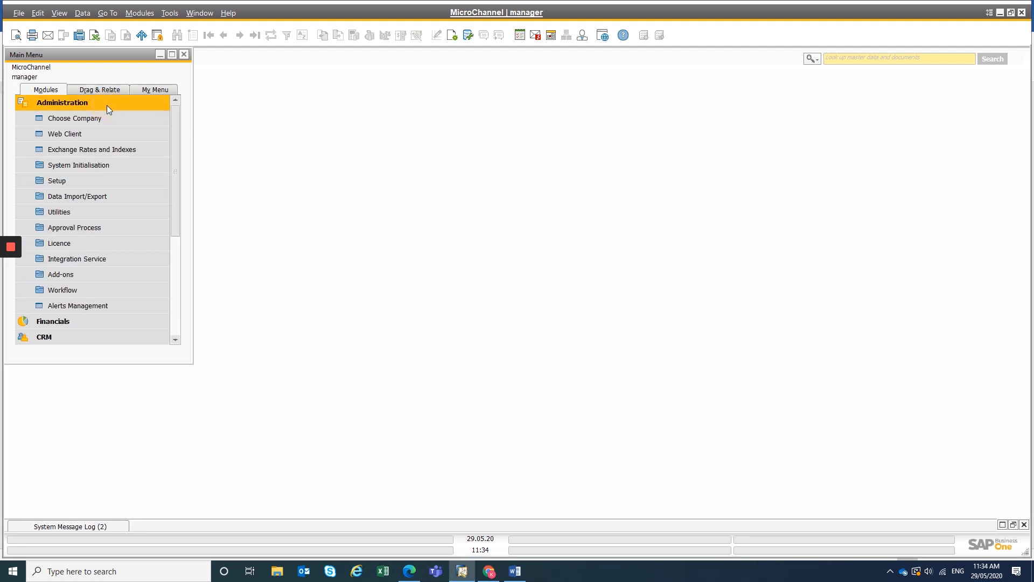
left_click(78, 165)
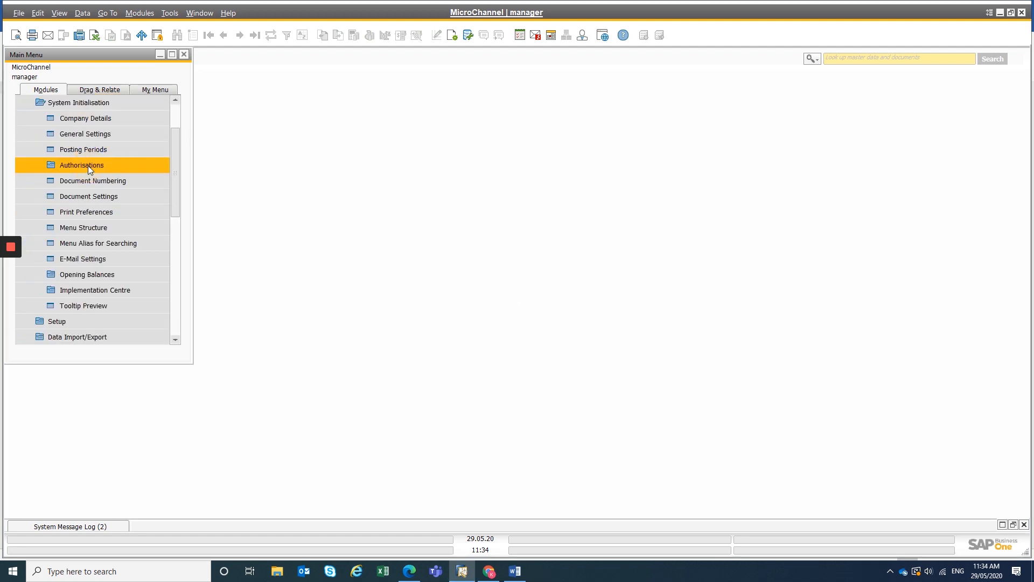
Step: Open Posting Periods to view the twelve 2020 periods
left_click(84, 150)
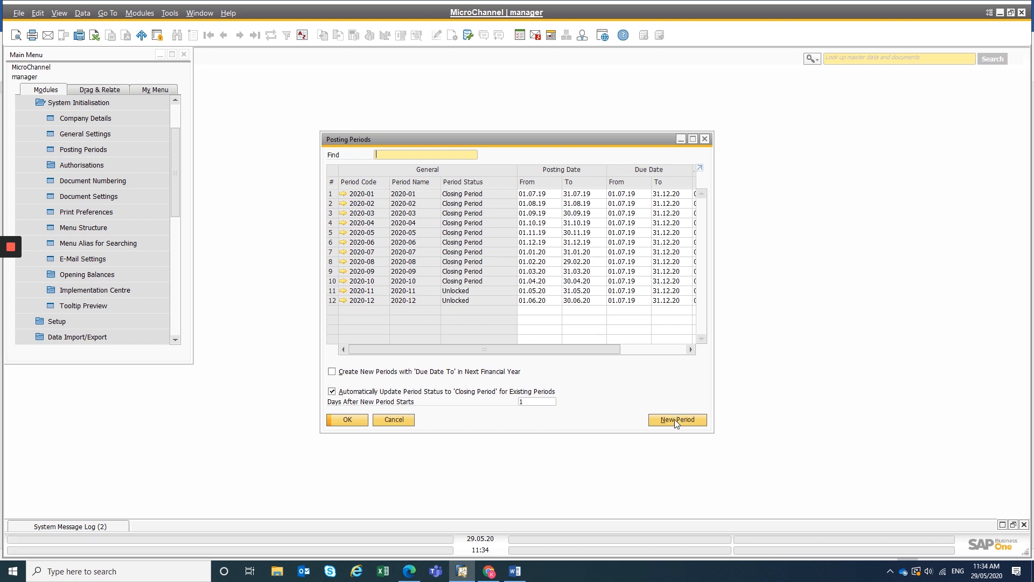
Step: Create a new posting period coded and named 2021 with monthly sub-periods
left_click(678, 420)
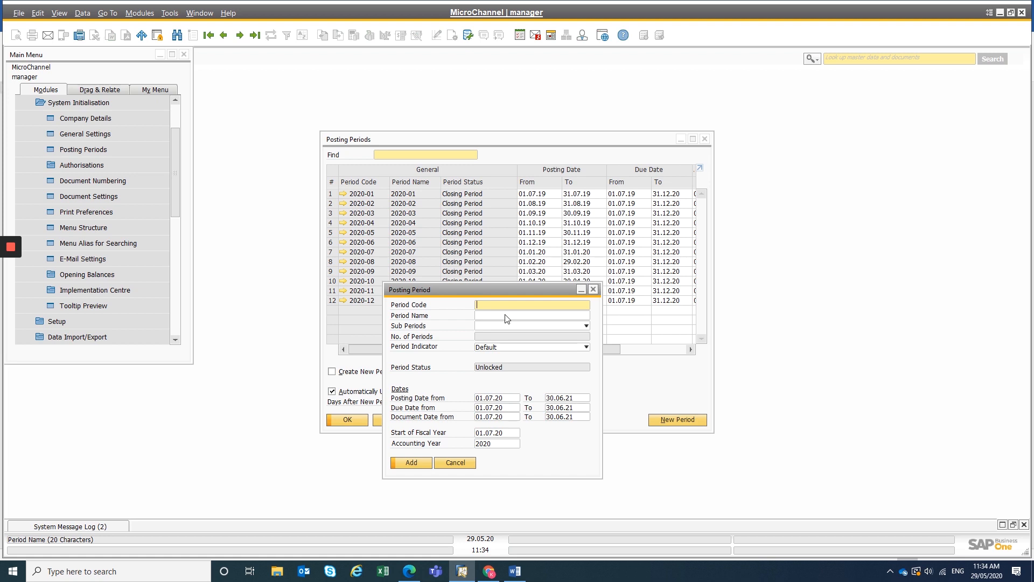
type("2")
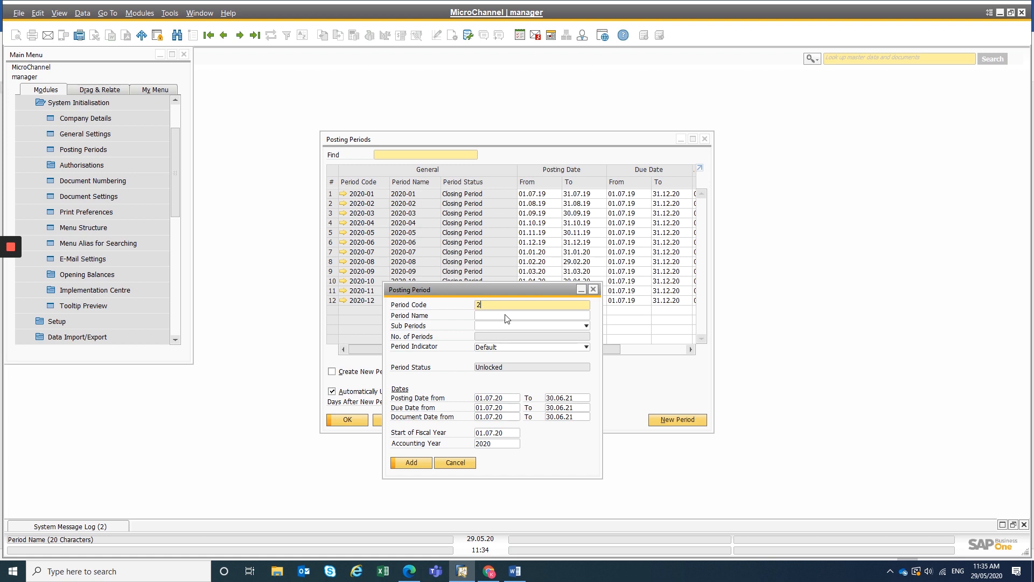
type("021")
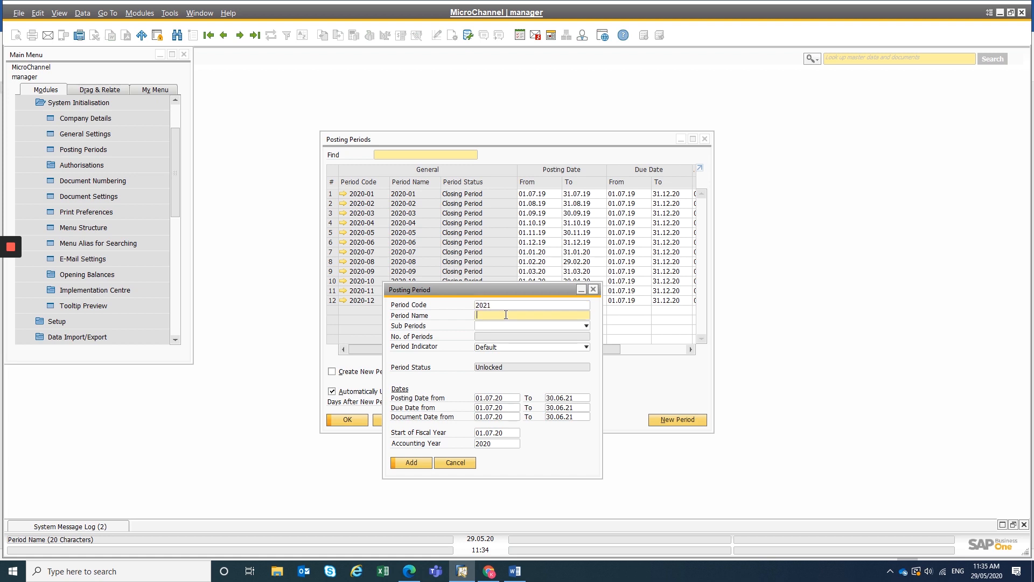
type("2021")
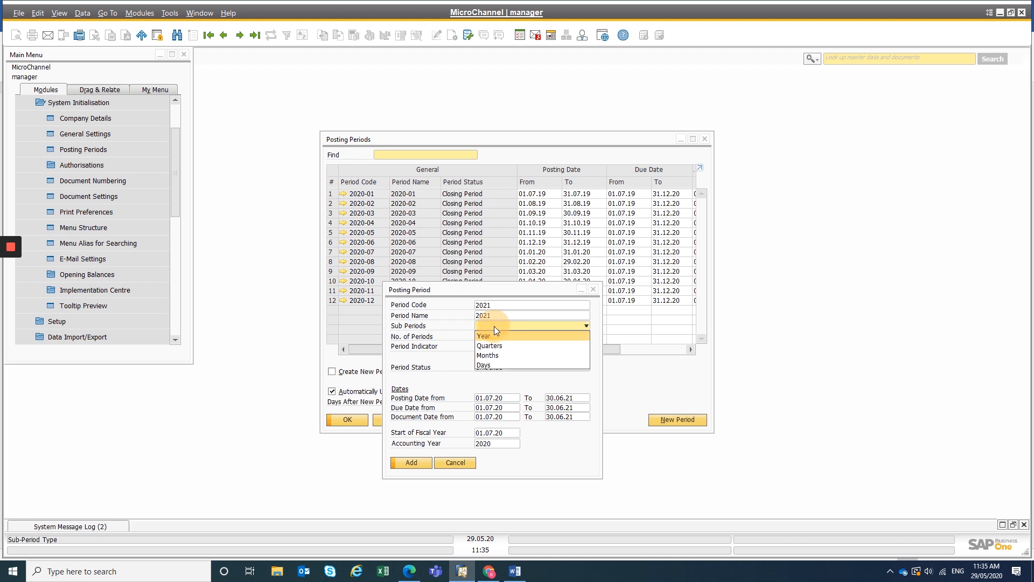
mouse_move(500, 358)
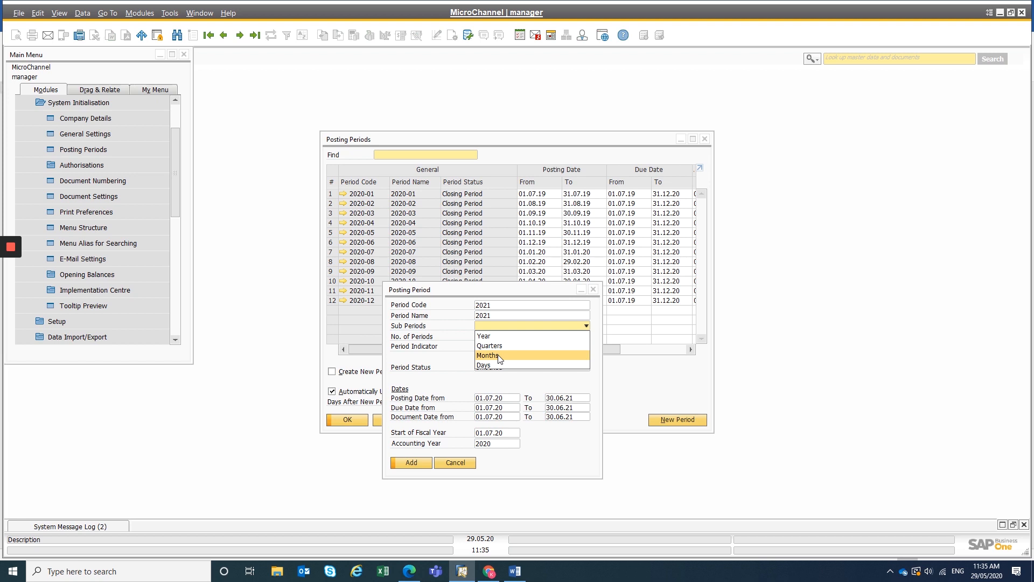
left_click(487, 354)
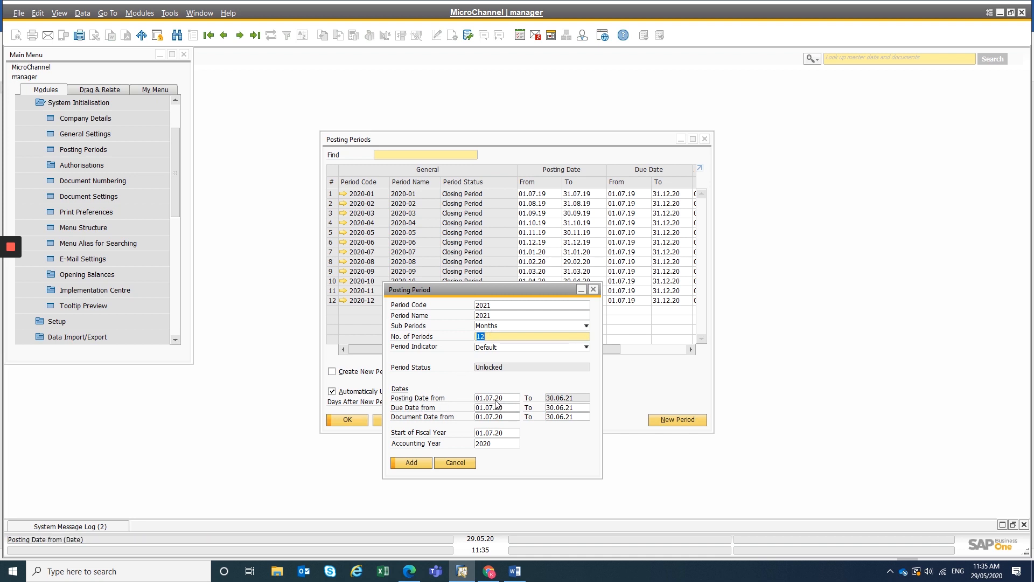
mouse_move(504, 404)
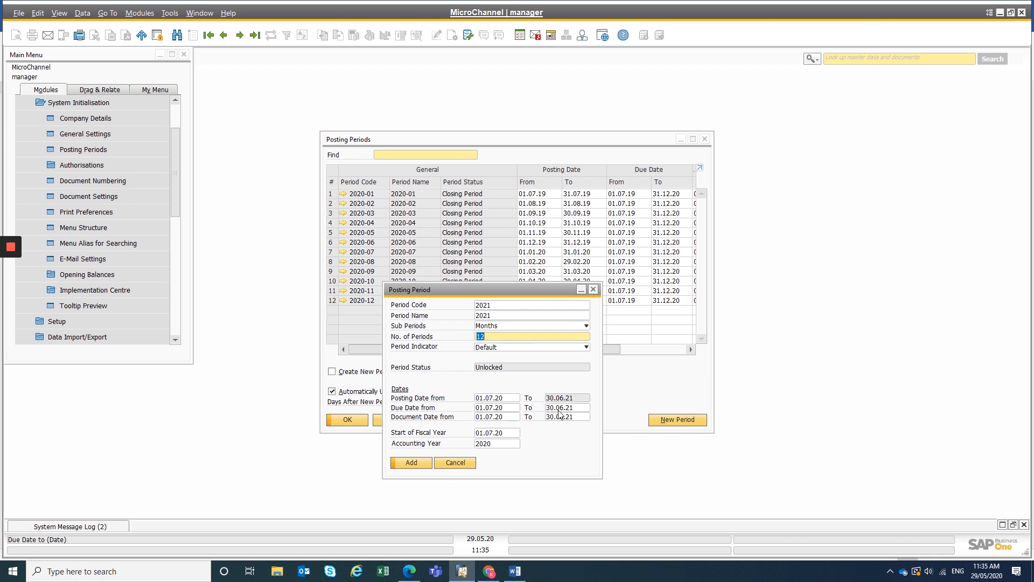
Step: Set the due date end to 31.12.21 and accounting year 2021, then add the period
left_click(564, 407)
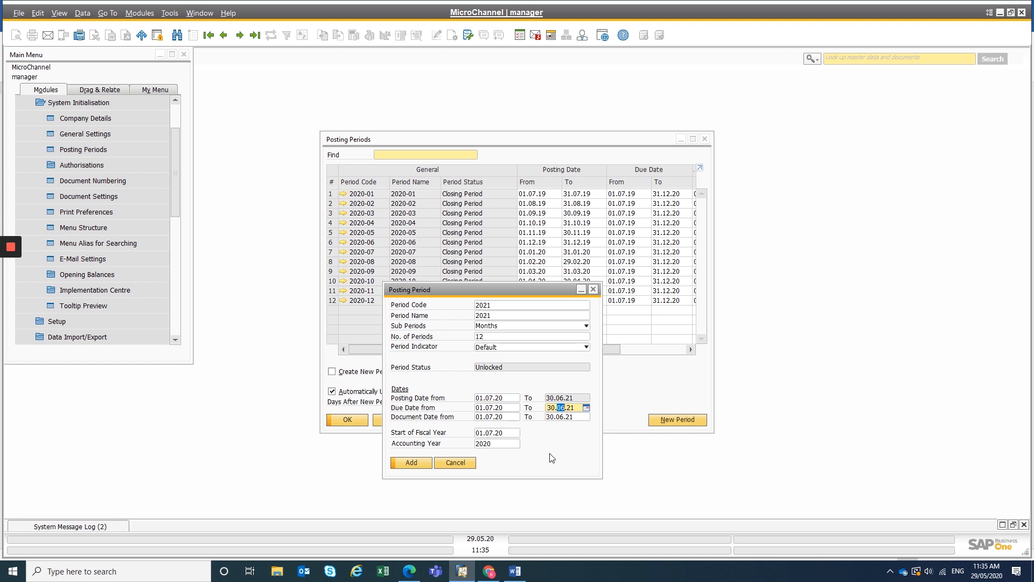
left_click(562, 408)
type("12")
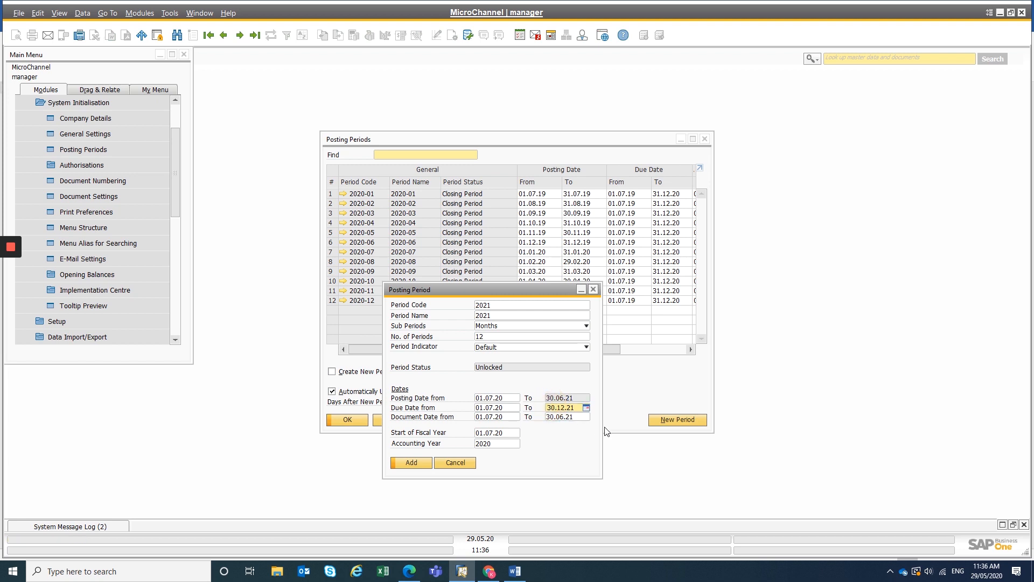
left_click(496, 416)
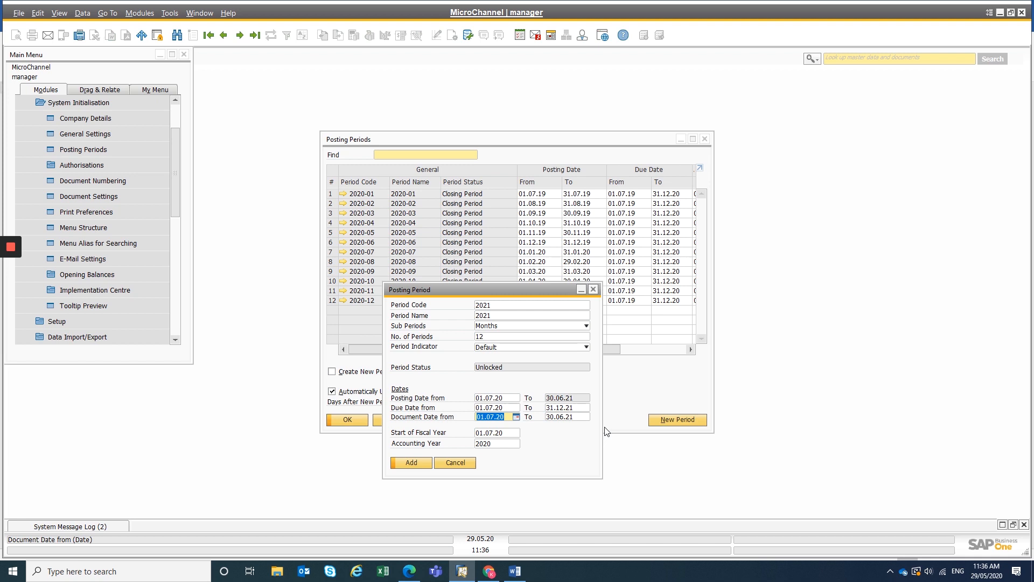
left_click(495, 443)
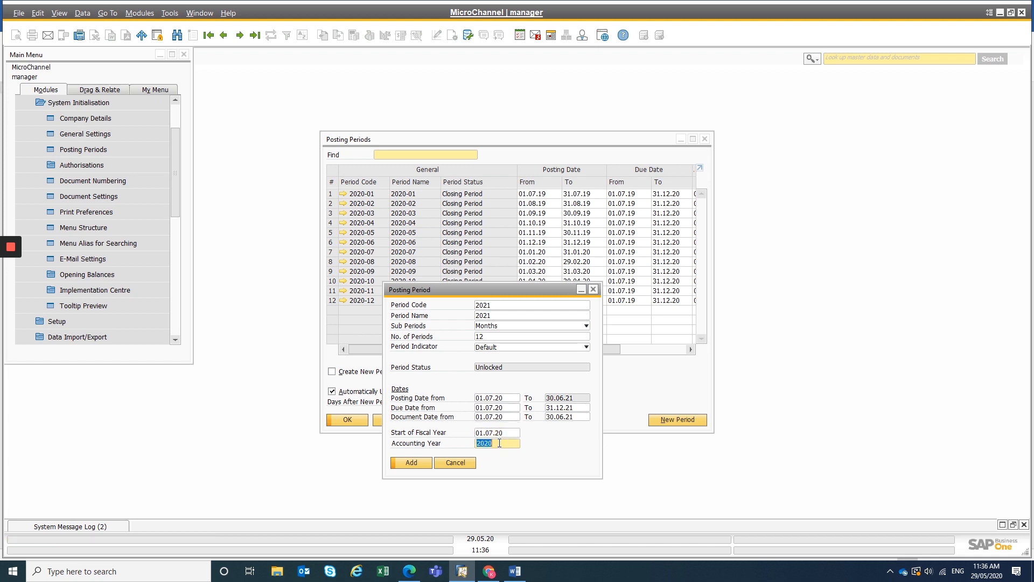
type("2021")
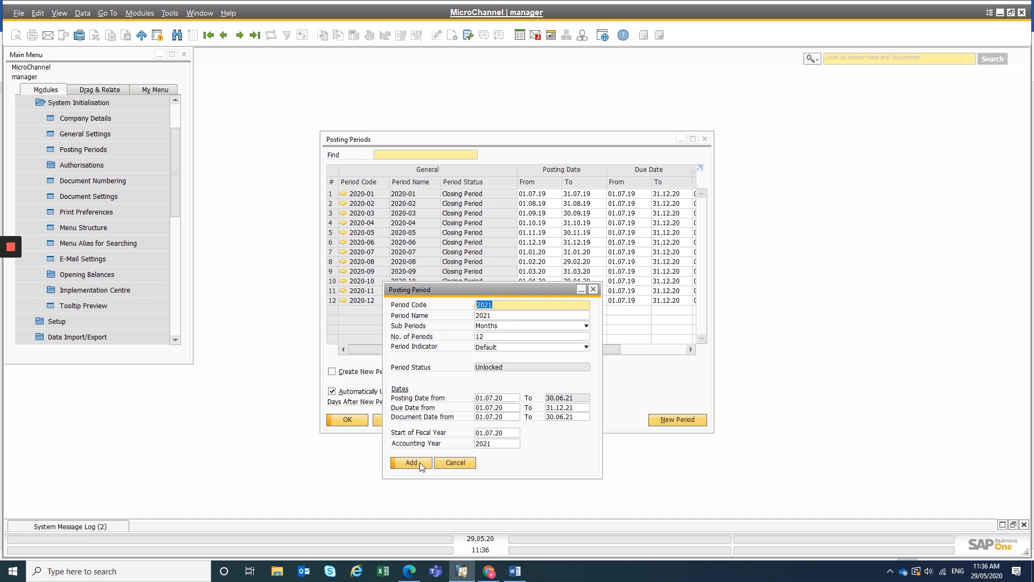
left_click(411, 463)
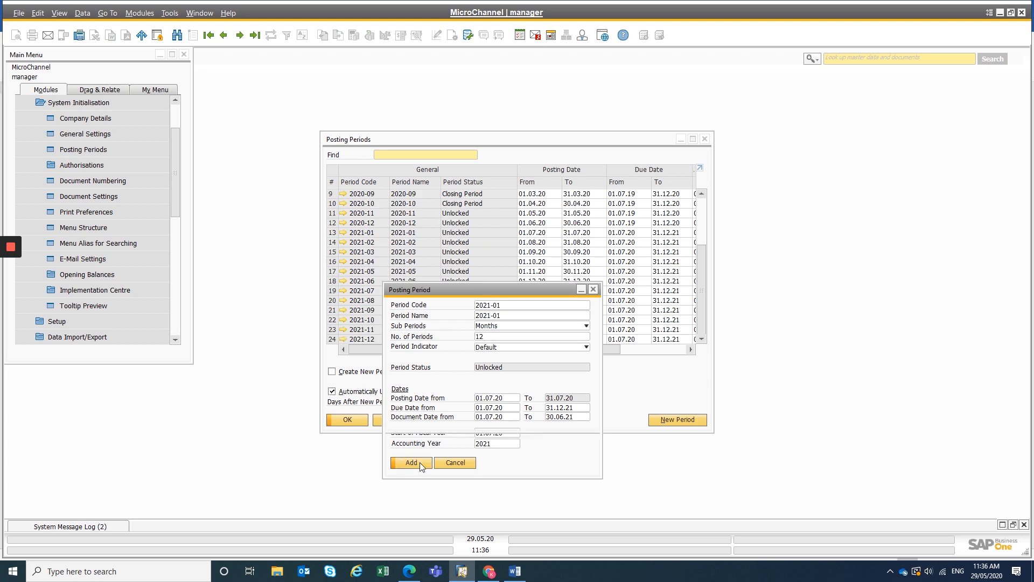
Step: Close the period form, check the 2021-01 to 2021-12 rows, and cancel Posting Periods
left_click(410, 462)
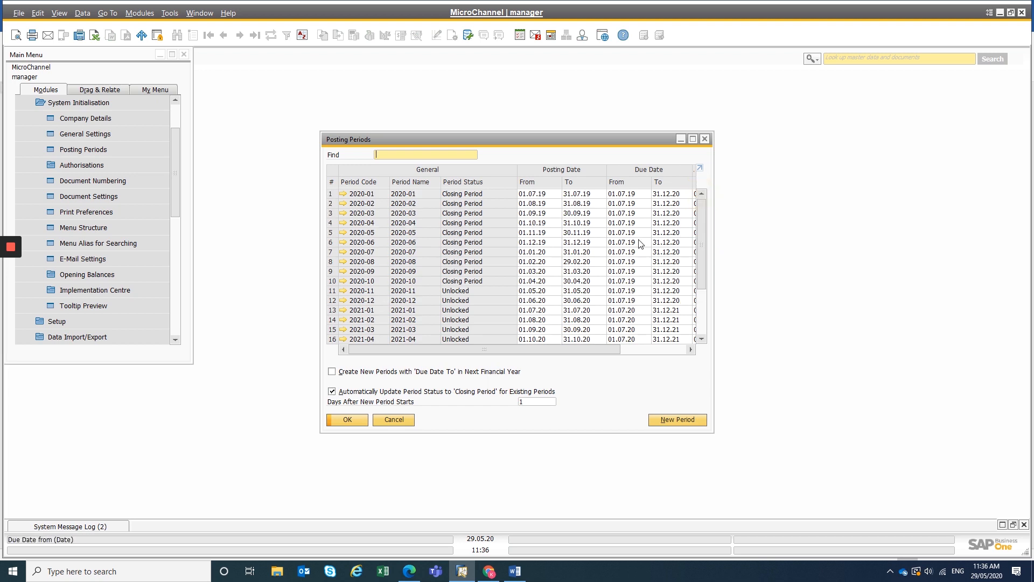
scroll("down", 3)
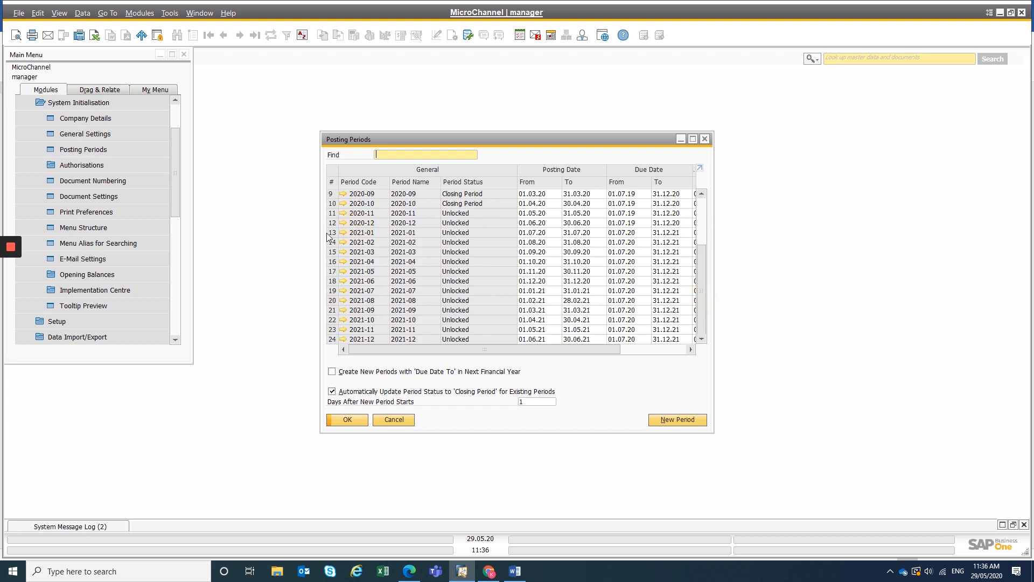
left_click(362, 233)
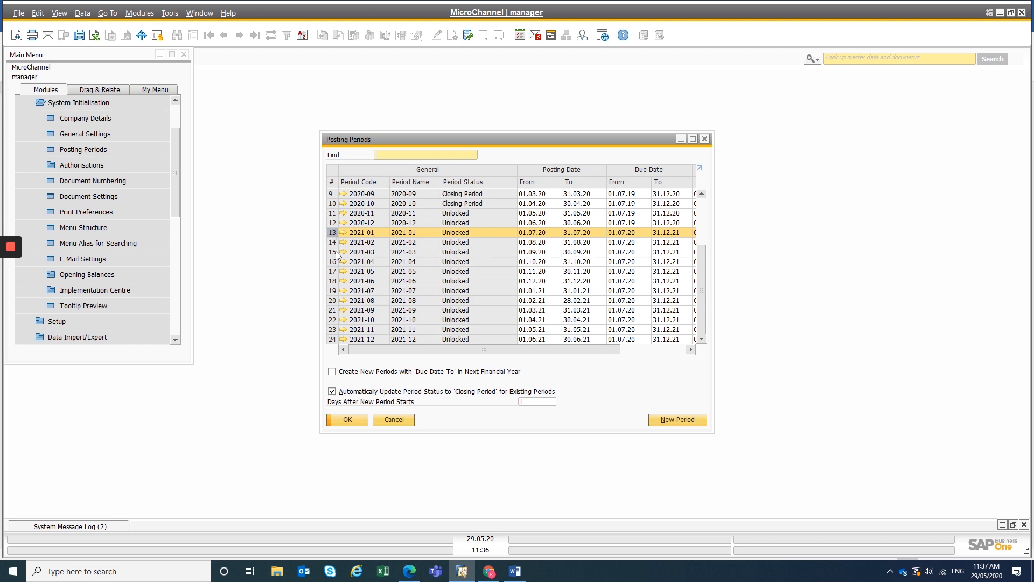
mouse_move(393, 421)
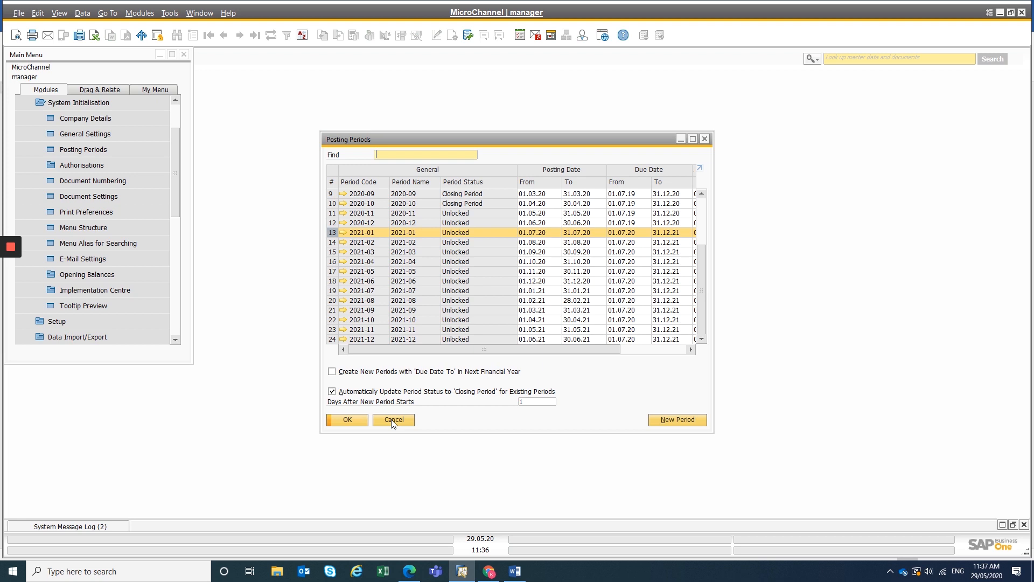
left_click(393, 419)
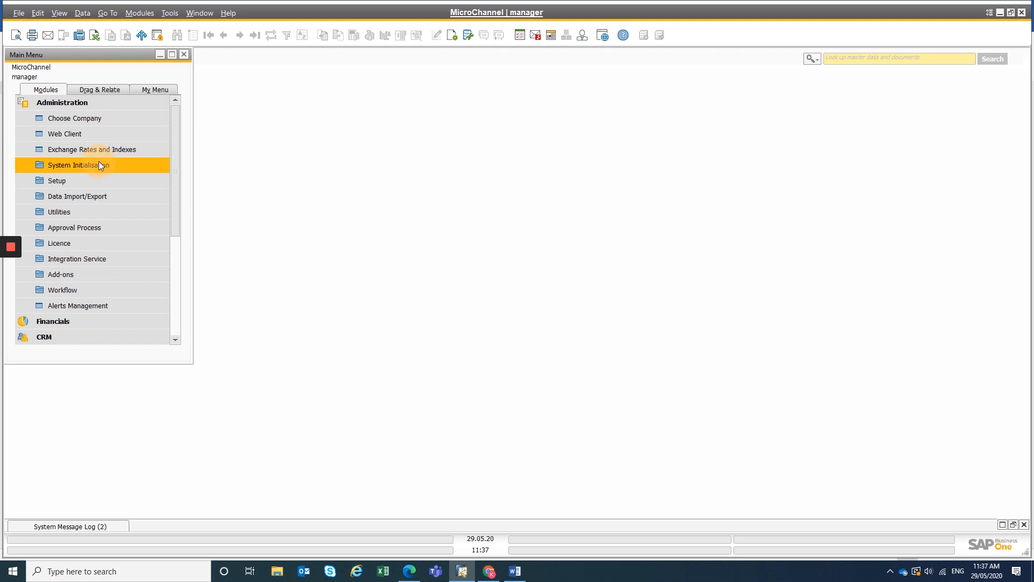
mouse_move(74, 218)
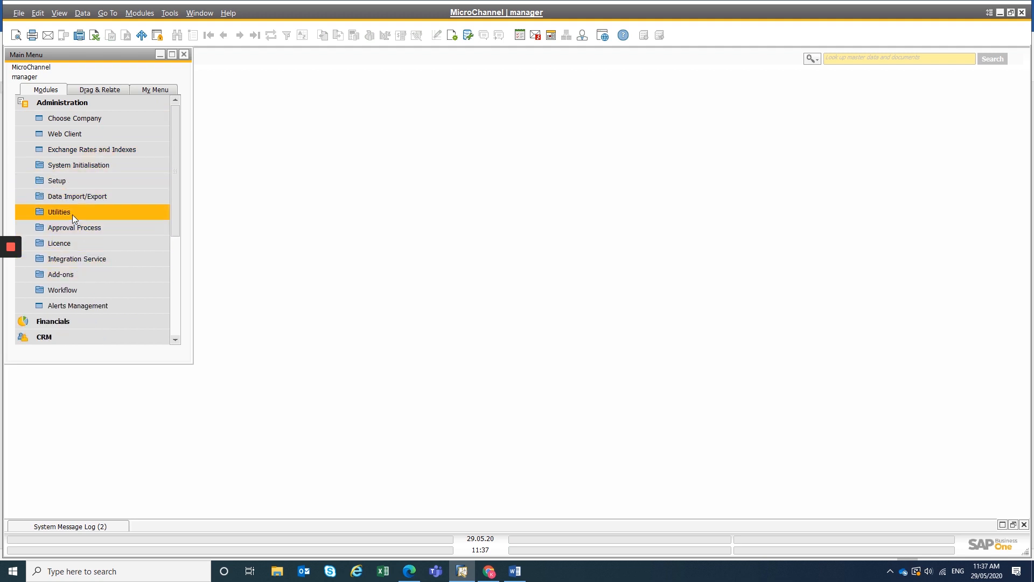
Step: Open Period-End Closing from Administration > Utilities
left_click(58, 212)
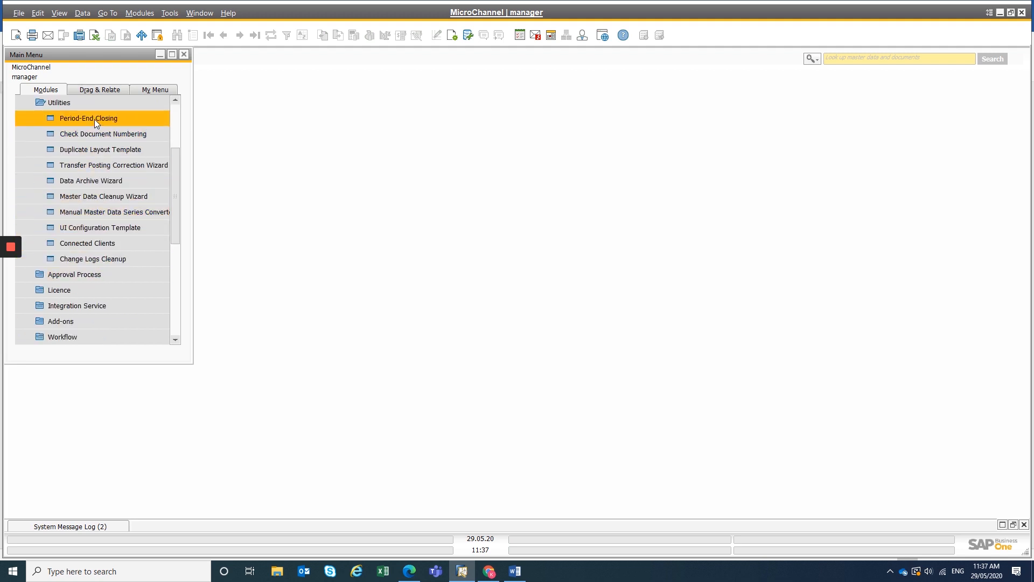
double_click(88, 118)
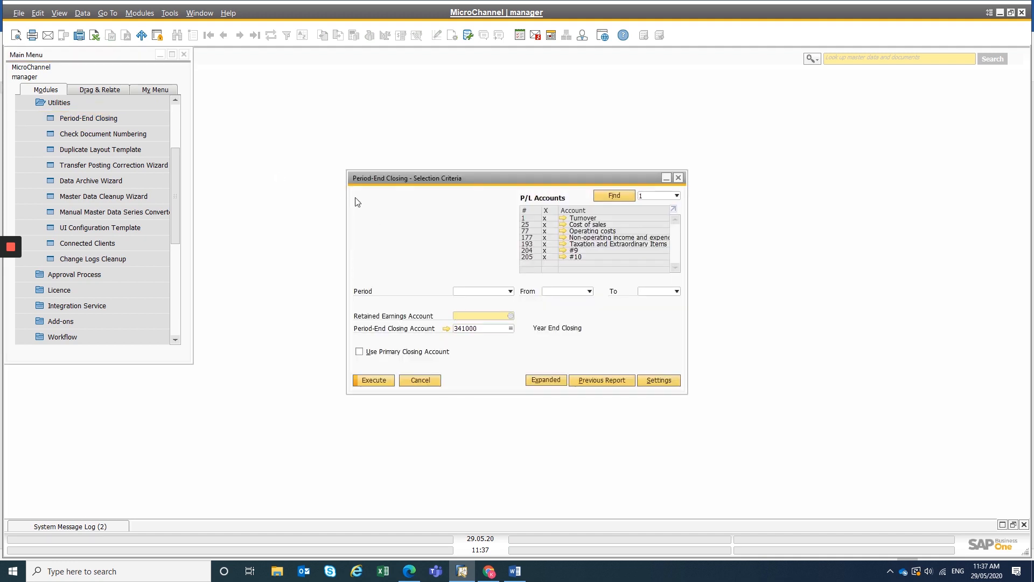
Step: Select period 2020 and set the closing range from 2020-01 to 2020-12
left_click(509, 291)
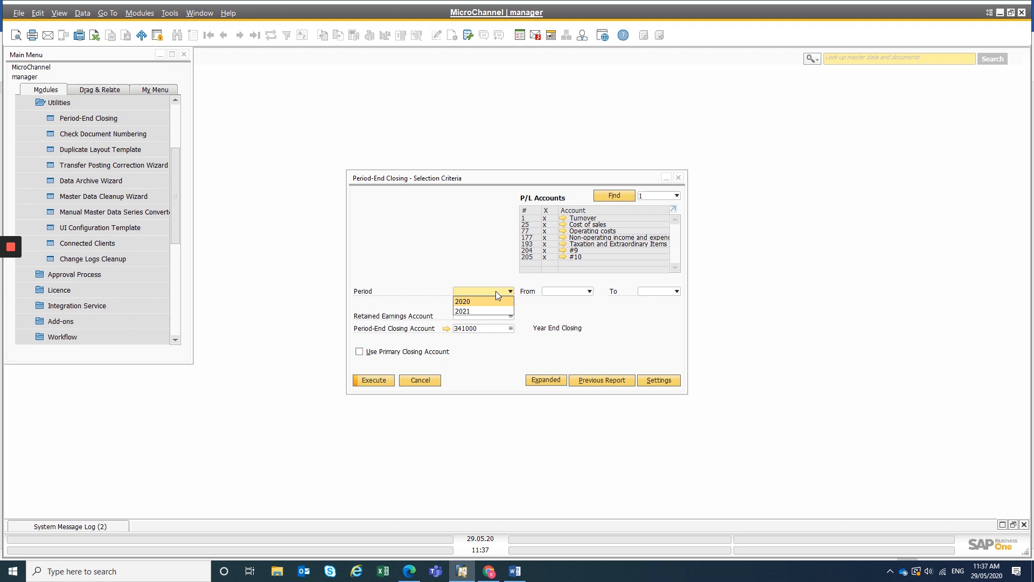
mouse_move(465, 309)
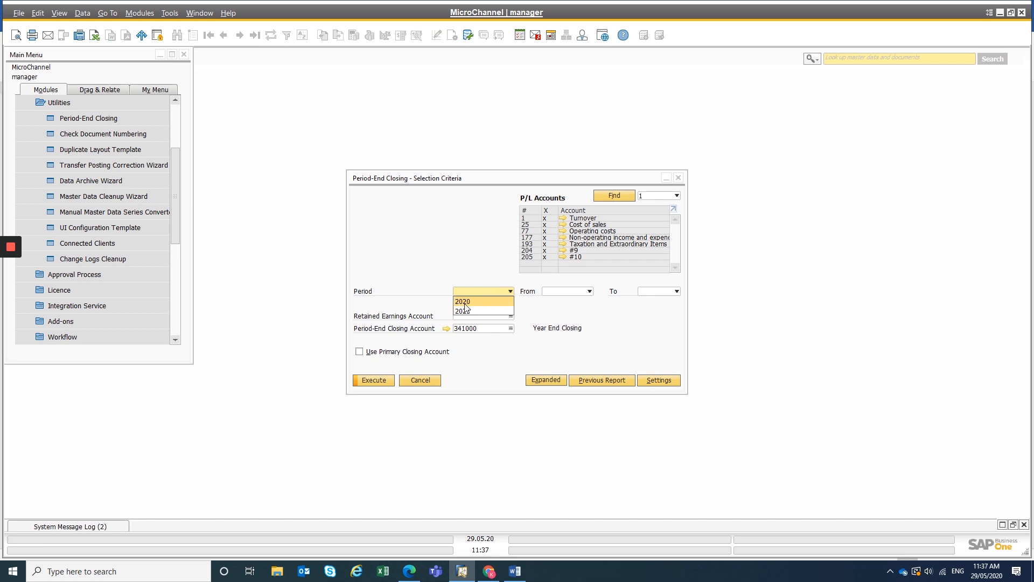
left_click(463, 302)
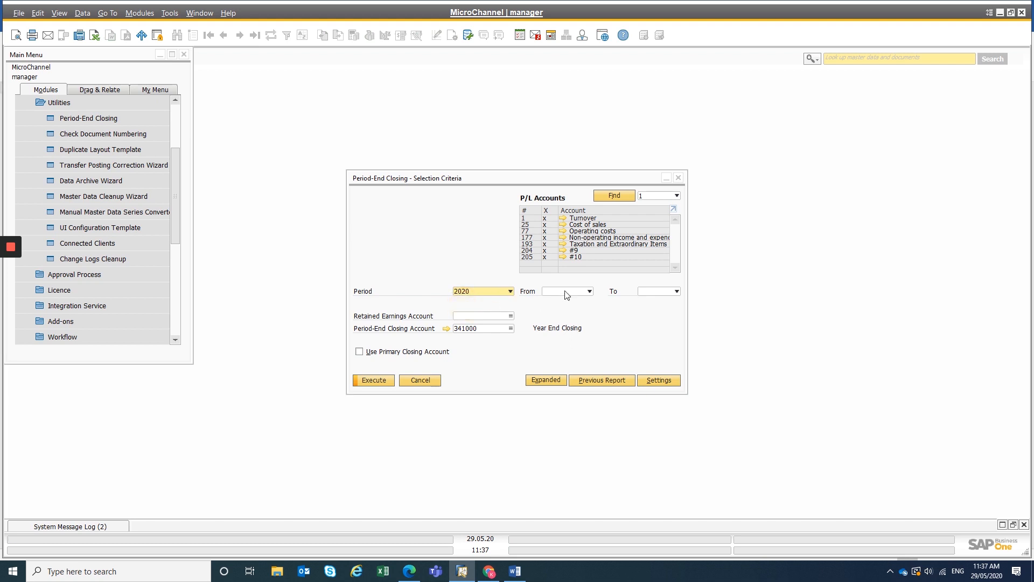
left_click(584, 291)
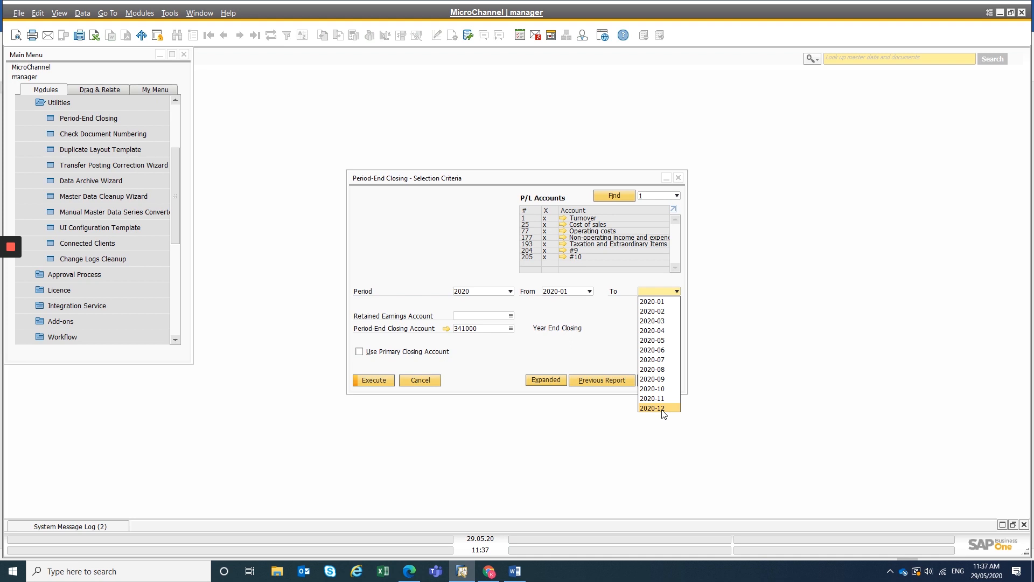
mouse_move(665, 413)
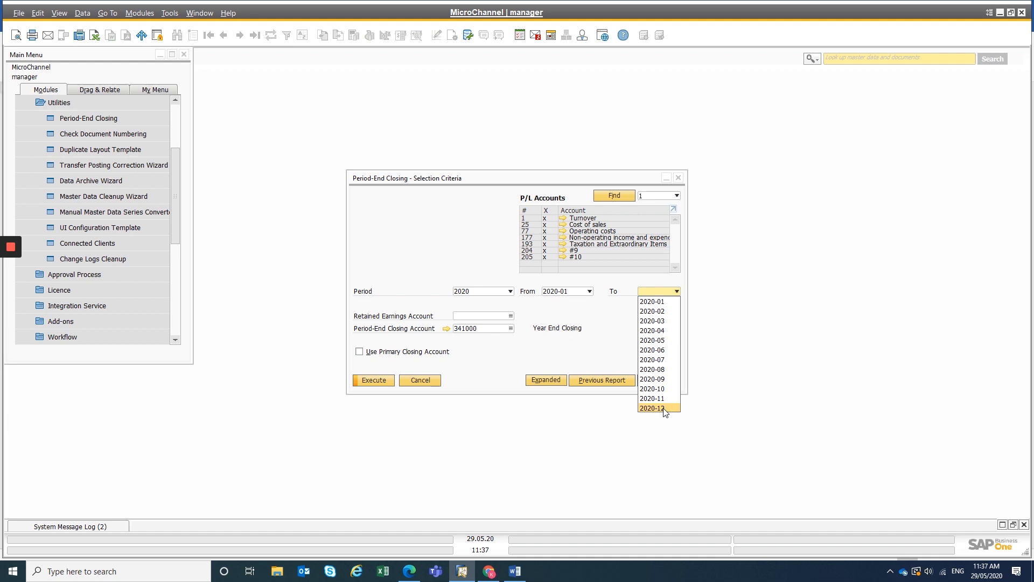
left_click(652, 408)
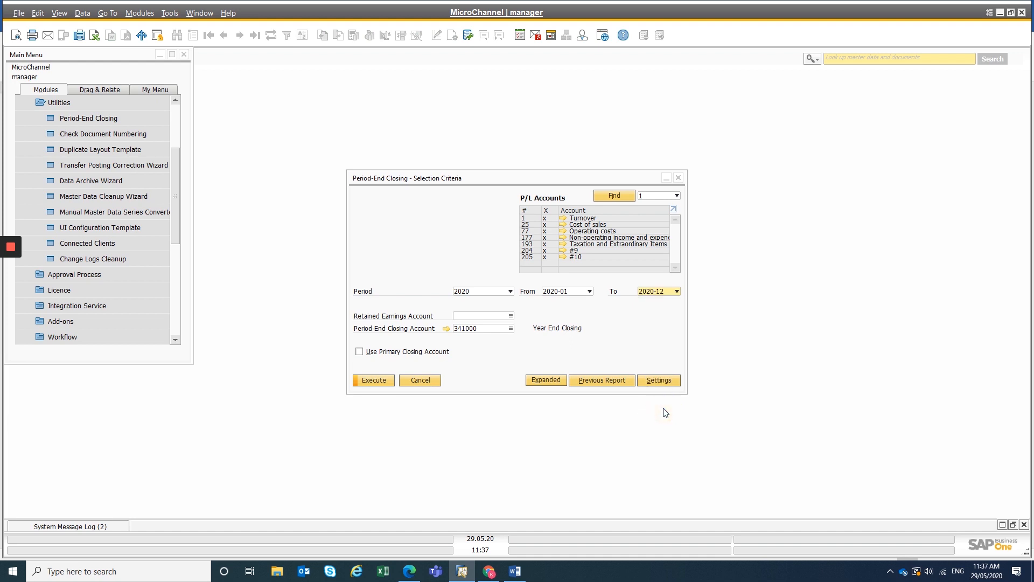
mouse_move(126, 149)
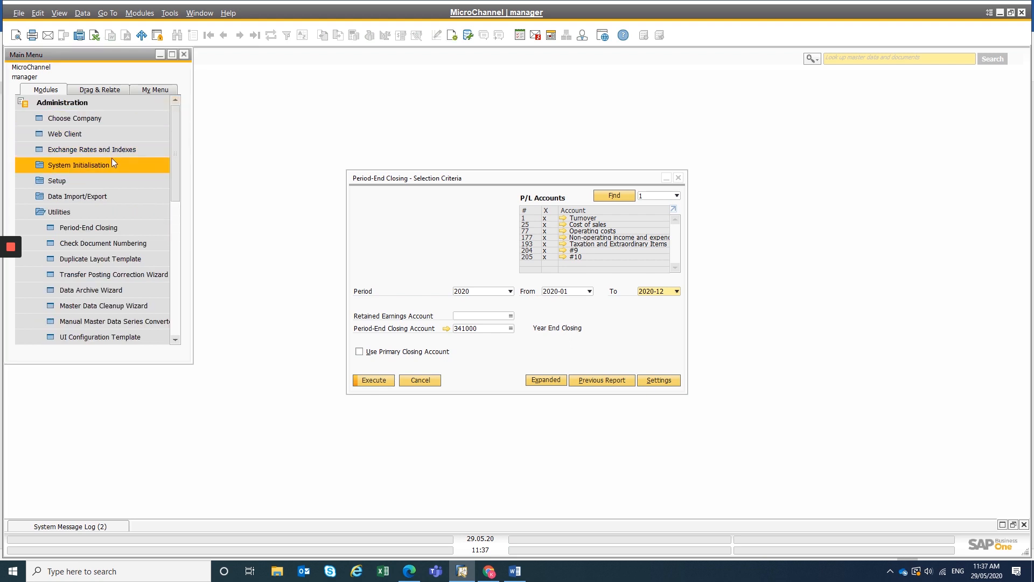
left_click(79, 165)
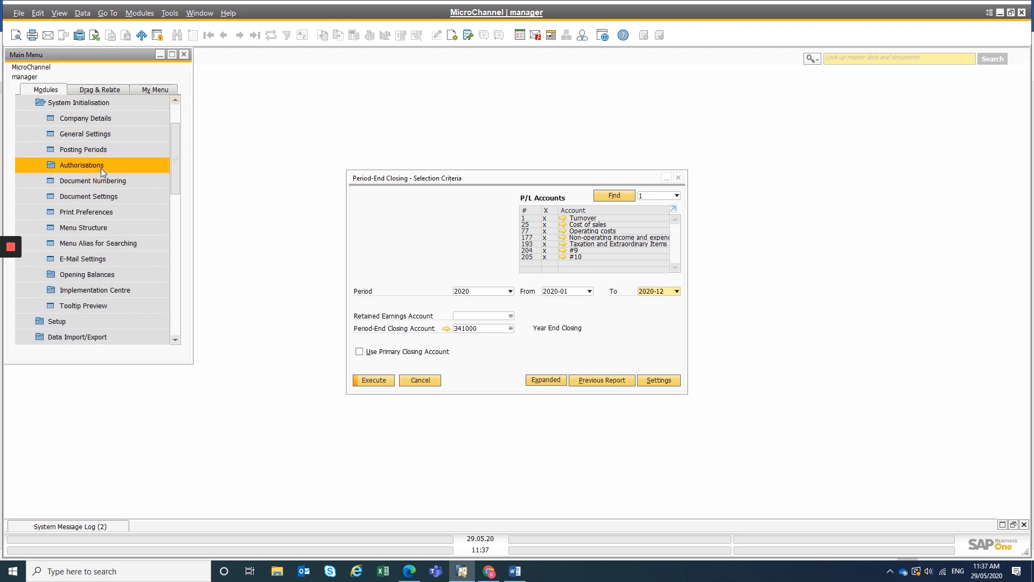
left_click(82, 149)
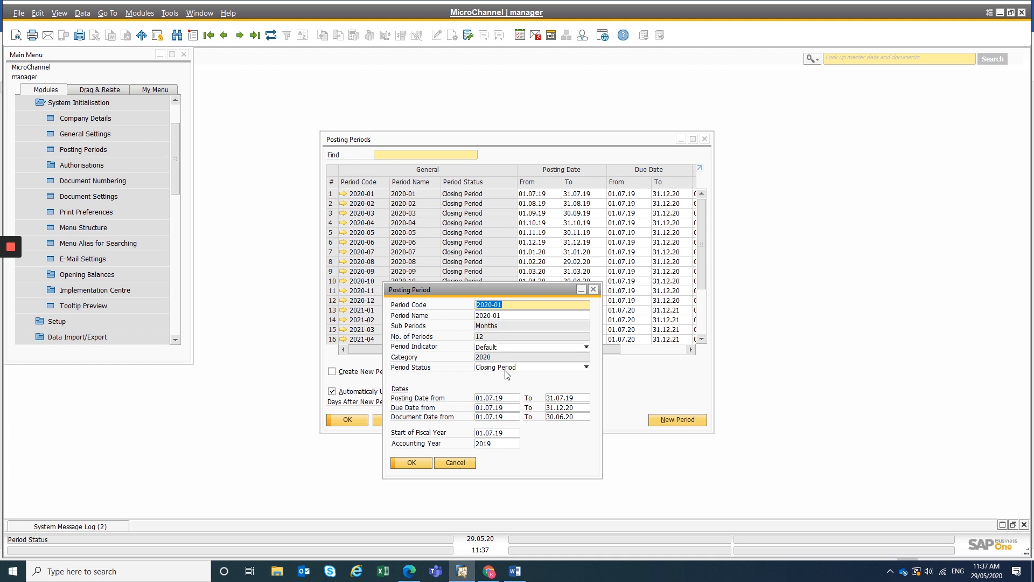
left_click(585, 367)
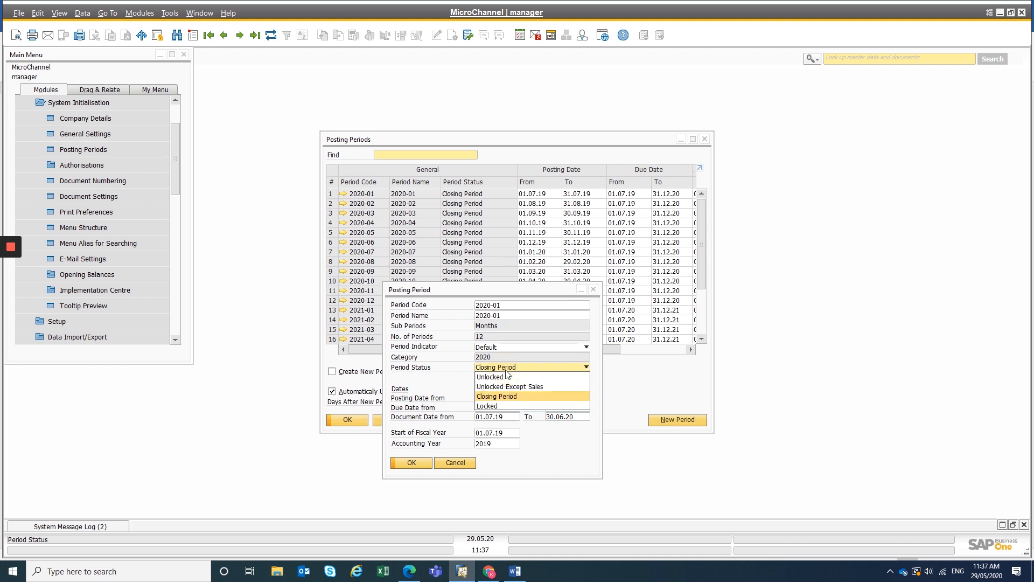
mouse_move(488, 405)
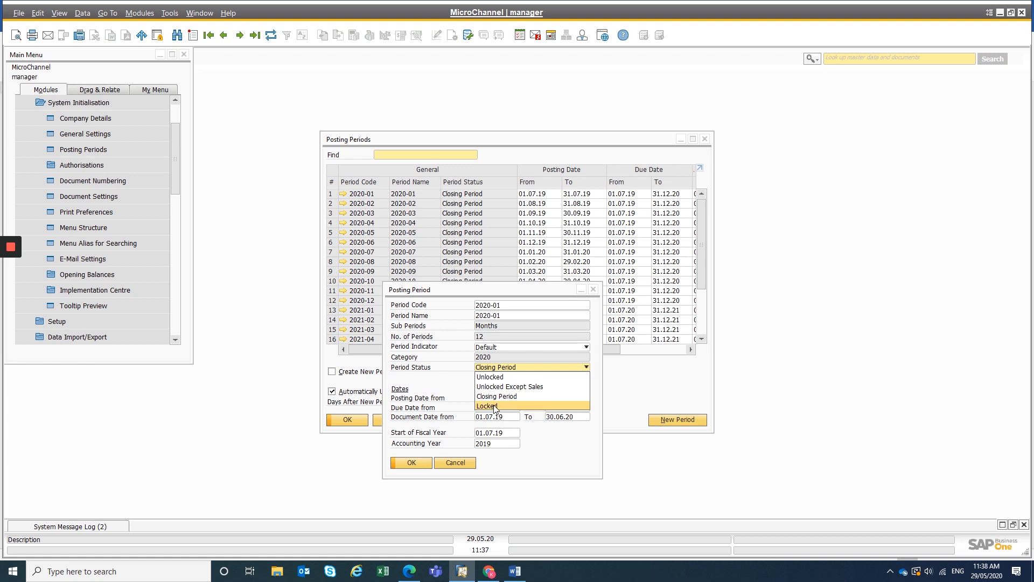
mouse_move(504, 377)
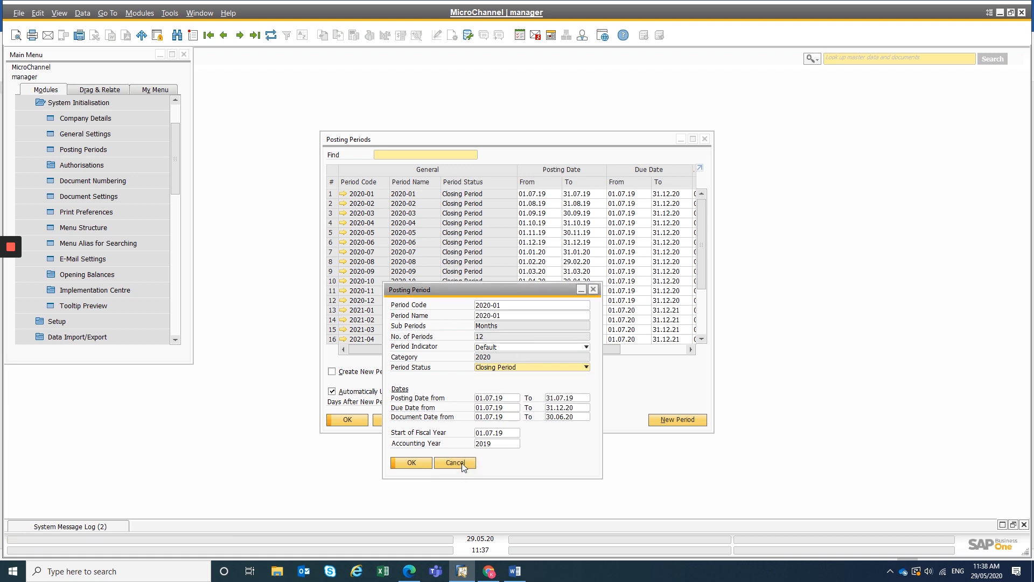
left_click(454, 463)
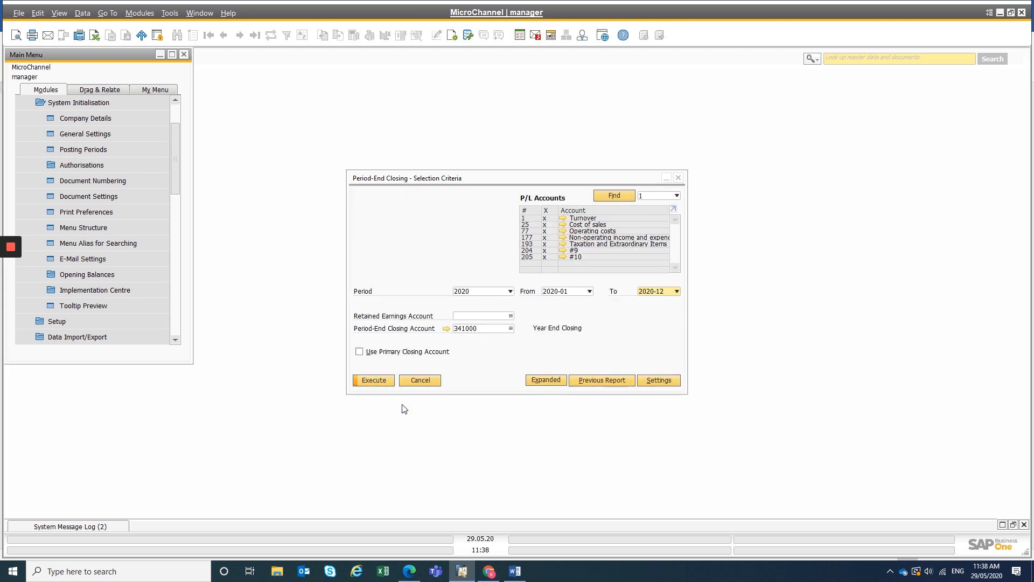
mouse_move(560, 296)
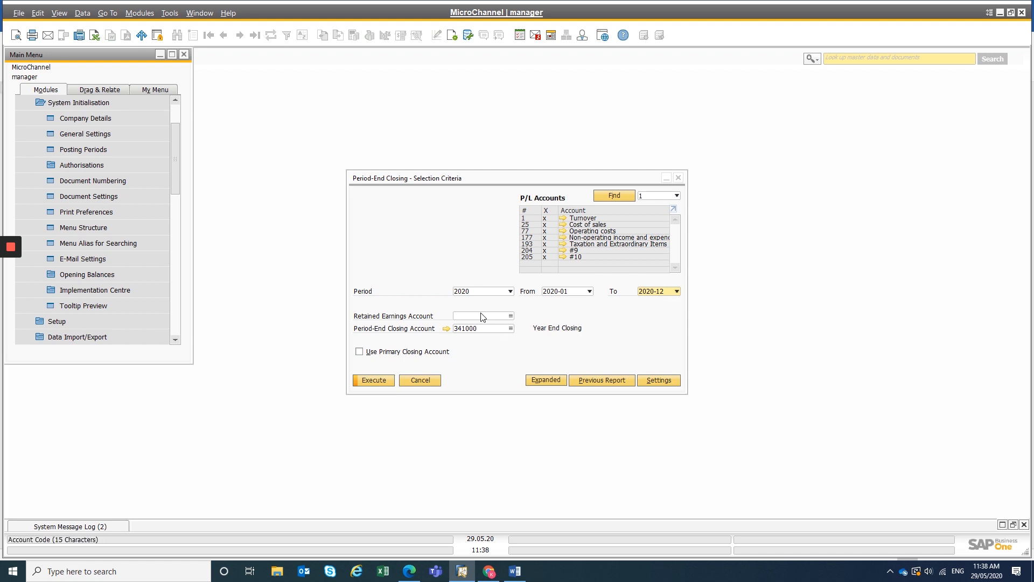
Step: Choose 340000 Retained Earnings with closing account 341000, and cancel the expanded criteria
left_click(483, 315)
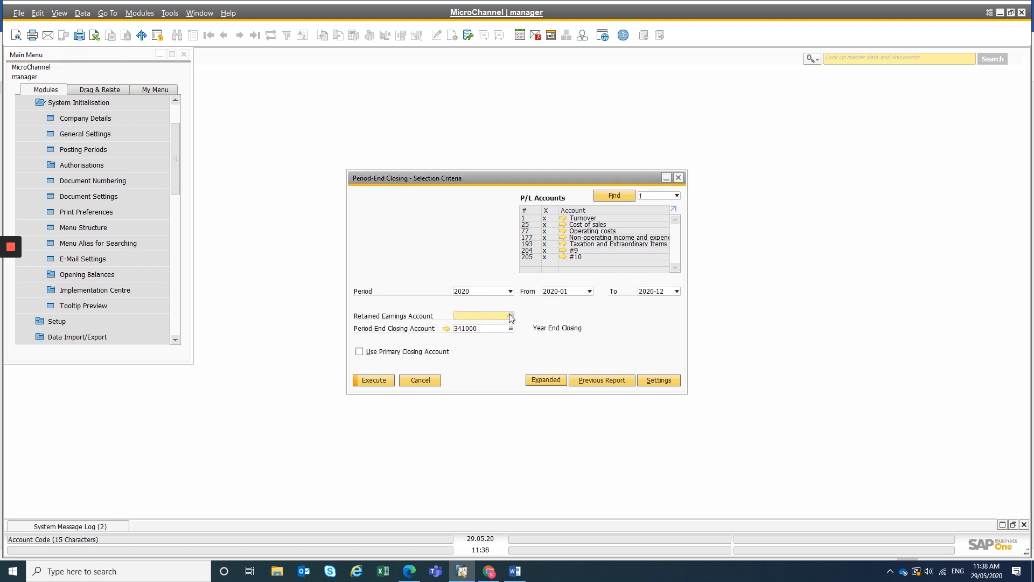
left_click(510, 316)
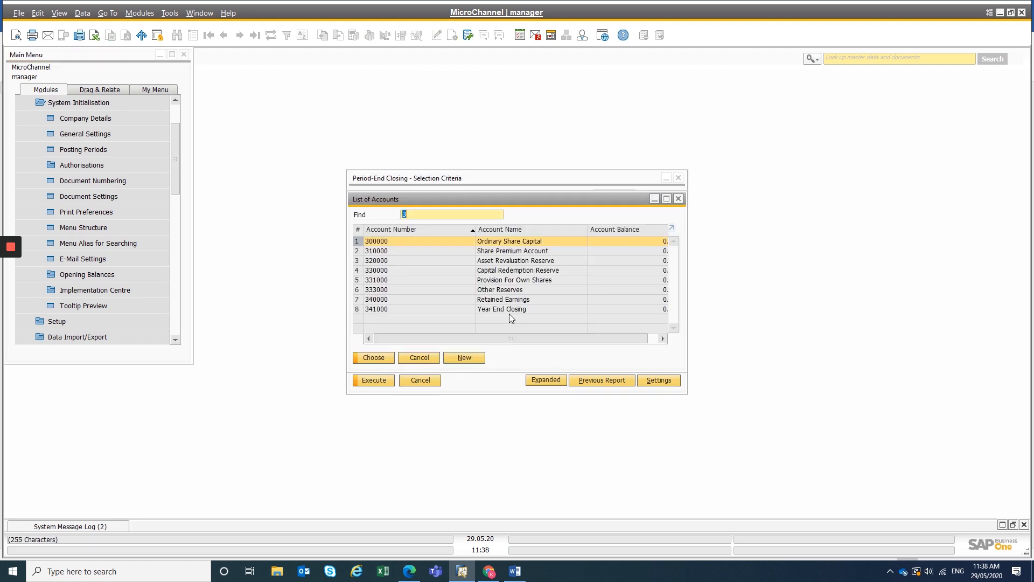
left_click(373, 358)
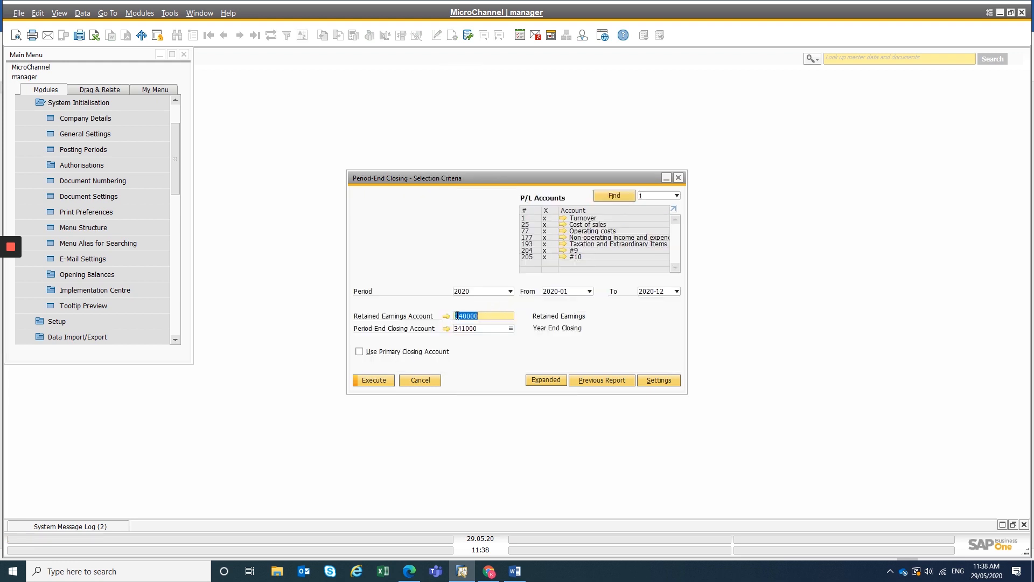
left_click(481, 328)
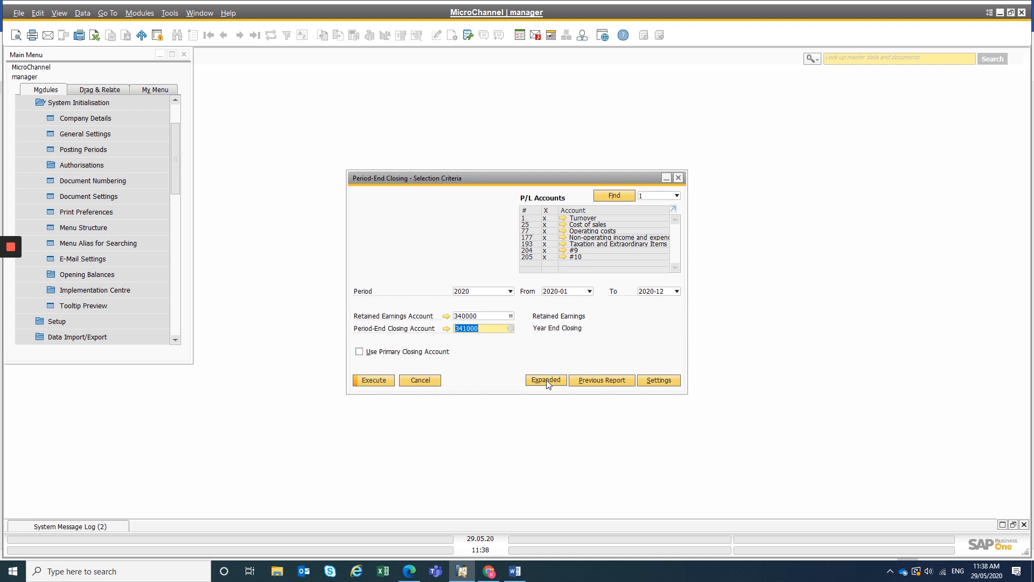
left_click(546, 381)
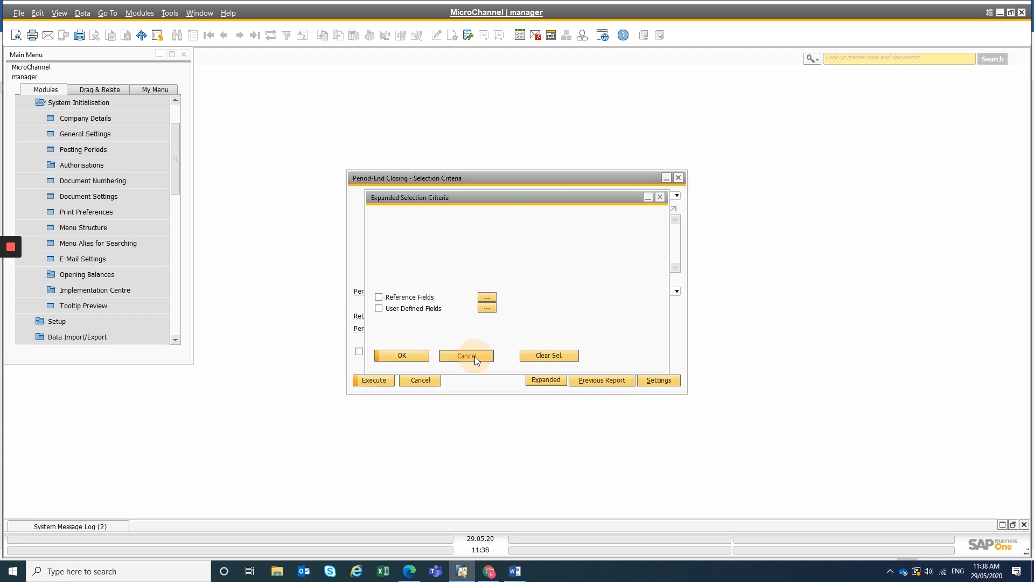
left_click(466, 356)
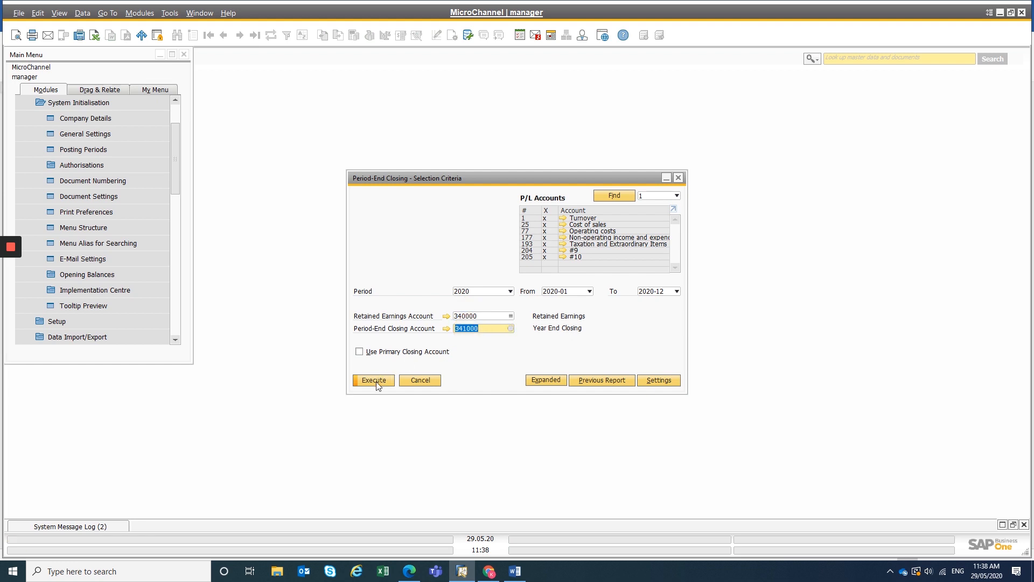
Step: Execute the closing preview and enlarge the window to show more accounts
left_click(373, 380)
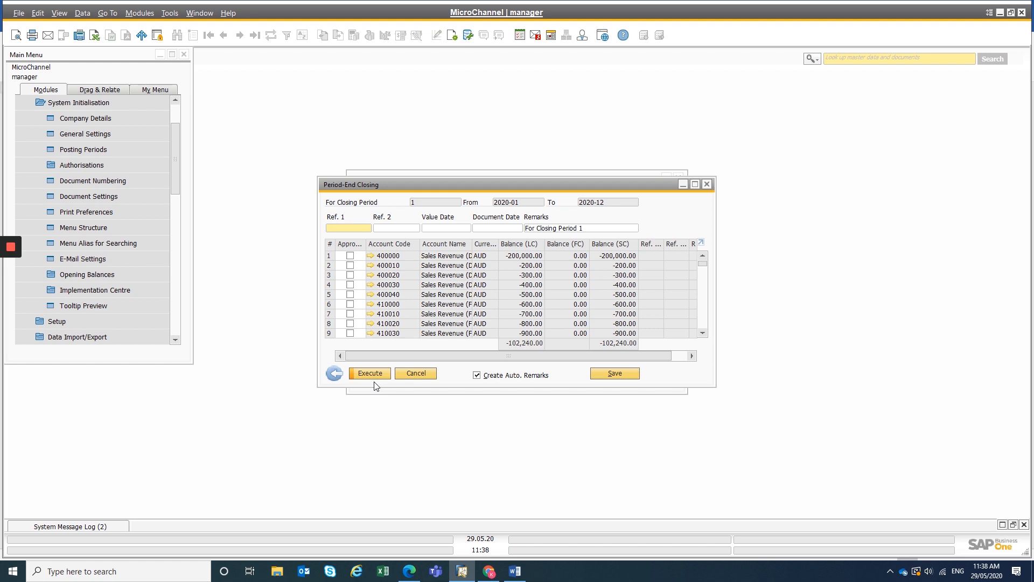
mouse_move(399, 189)
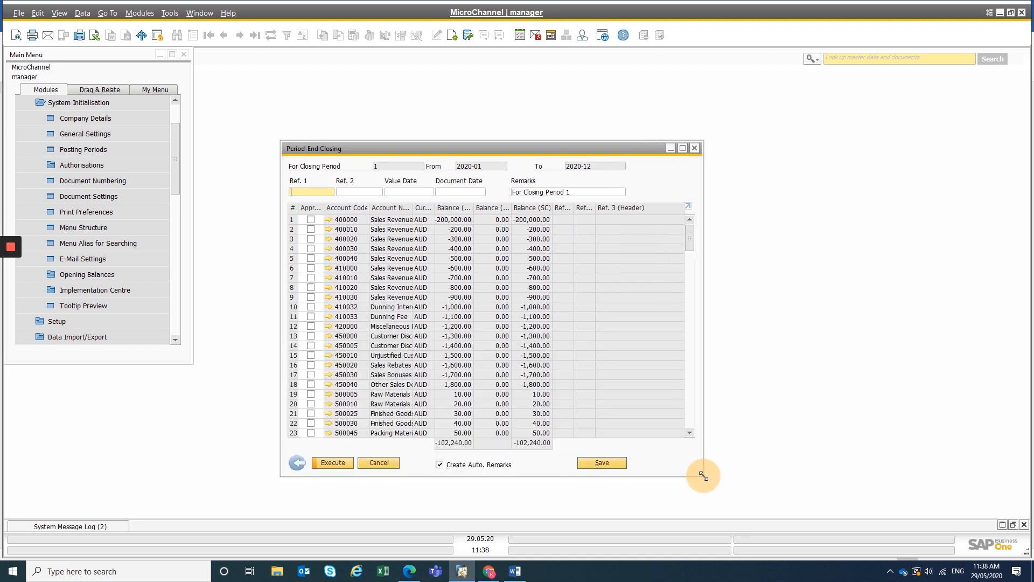
left_click_drag(703, 475, 744, 496)
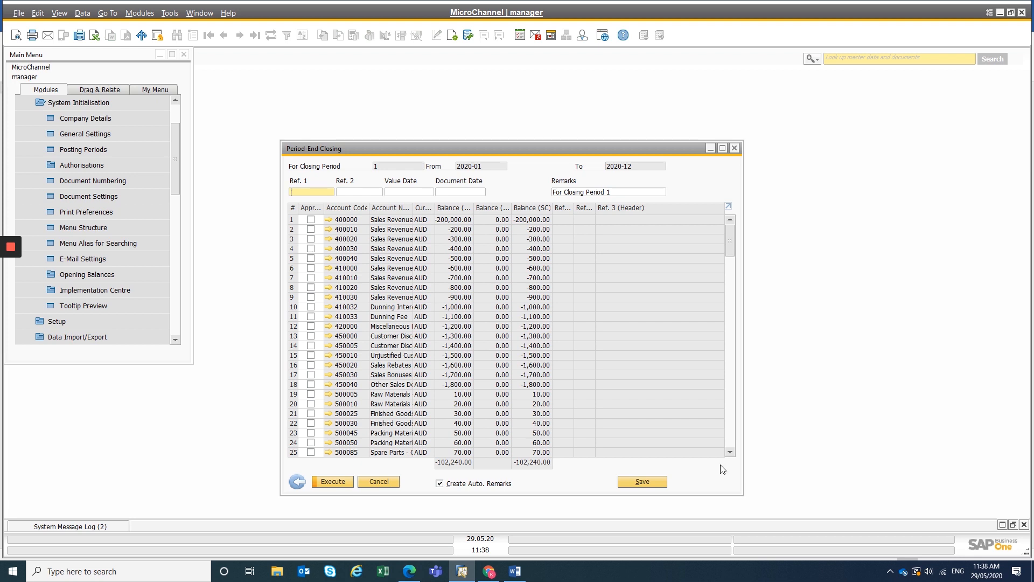
left_click(359, 192)
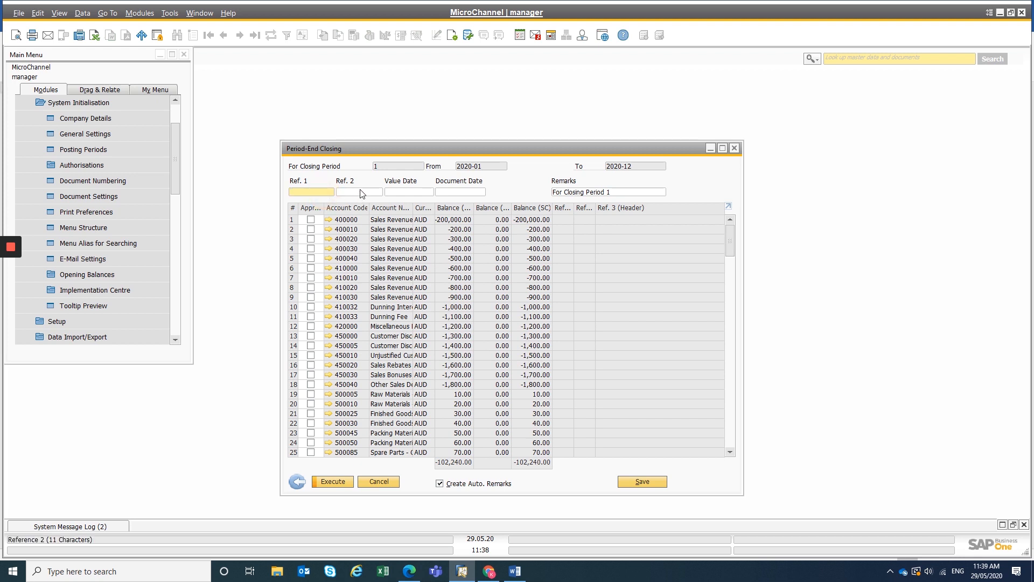
Step: Enter value and document date 30.06.20 and remark 'For Closing Year End 2020'
left_click(408, 192)
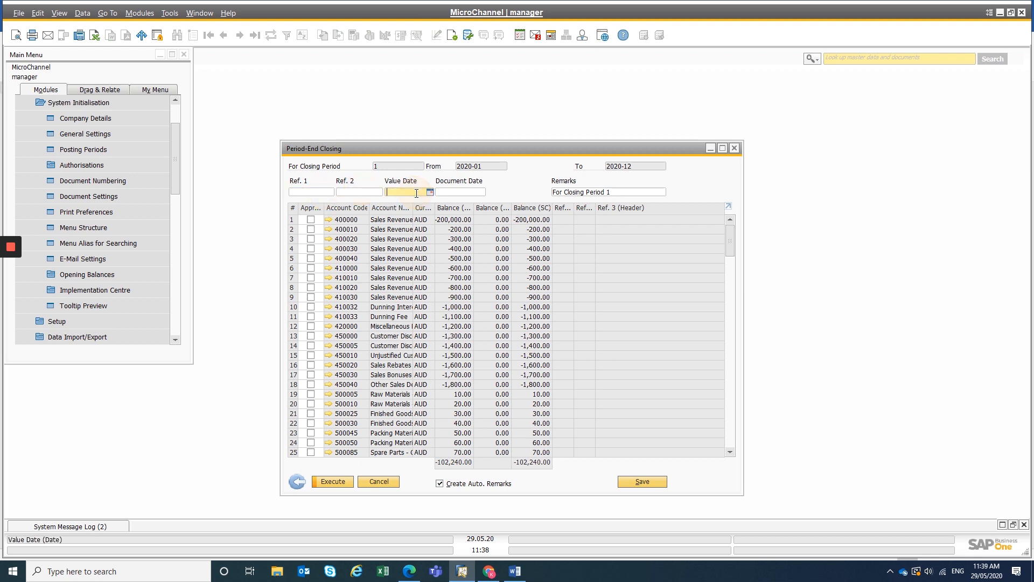
type("30.06.2")
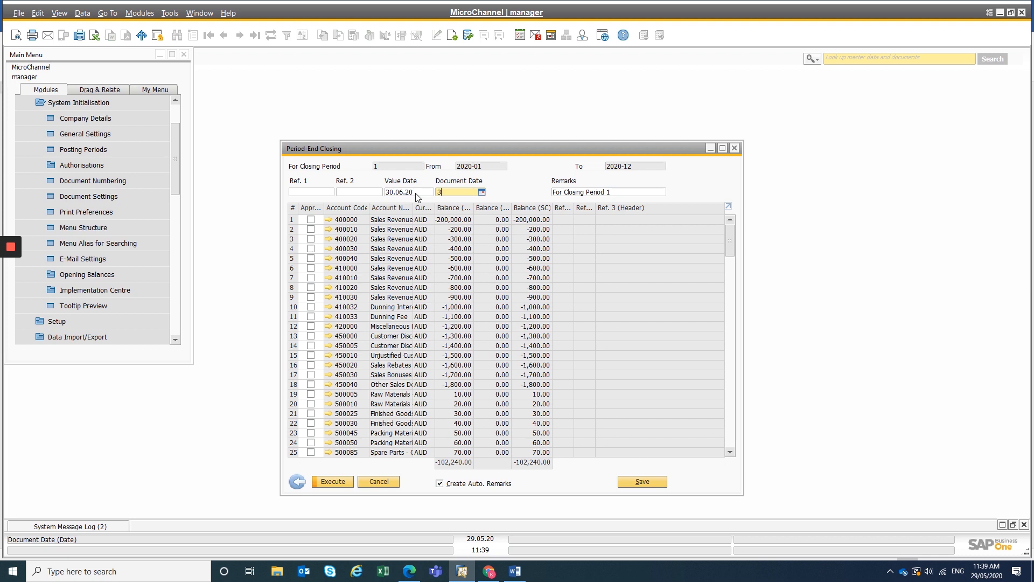
type("006")
left_click(608, 192)
type("For C")
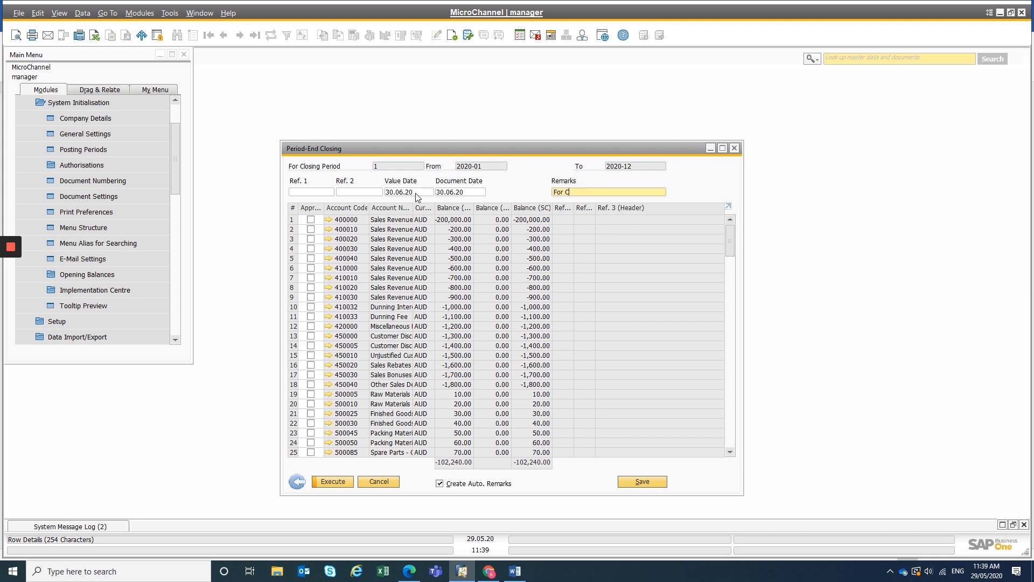
type("losing Year End 2020")
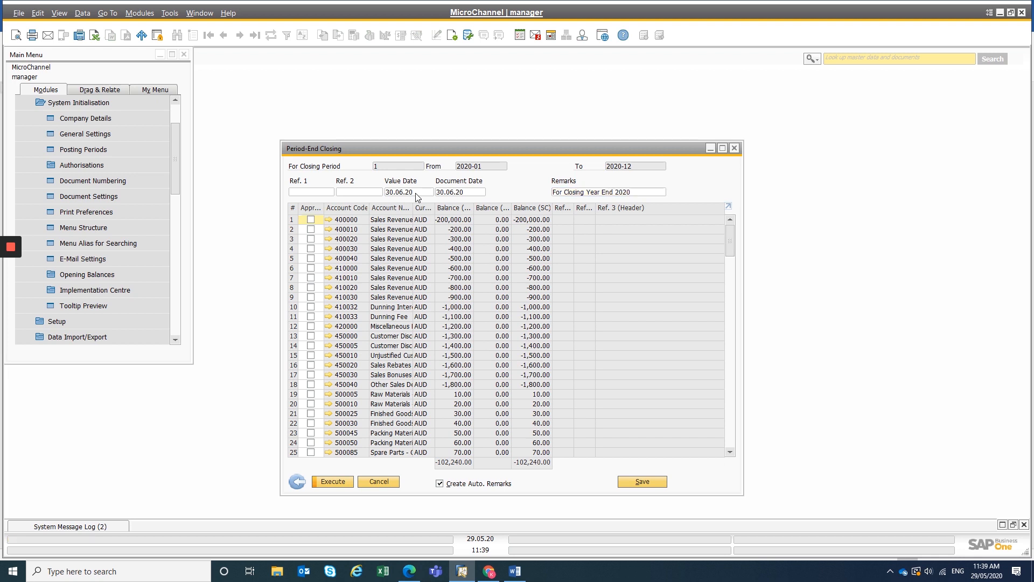
Step: Approve all P&L account rows and execute the 2020 year-end closing
scroll("down", 3)
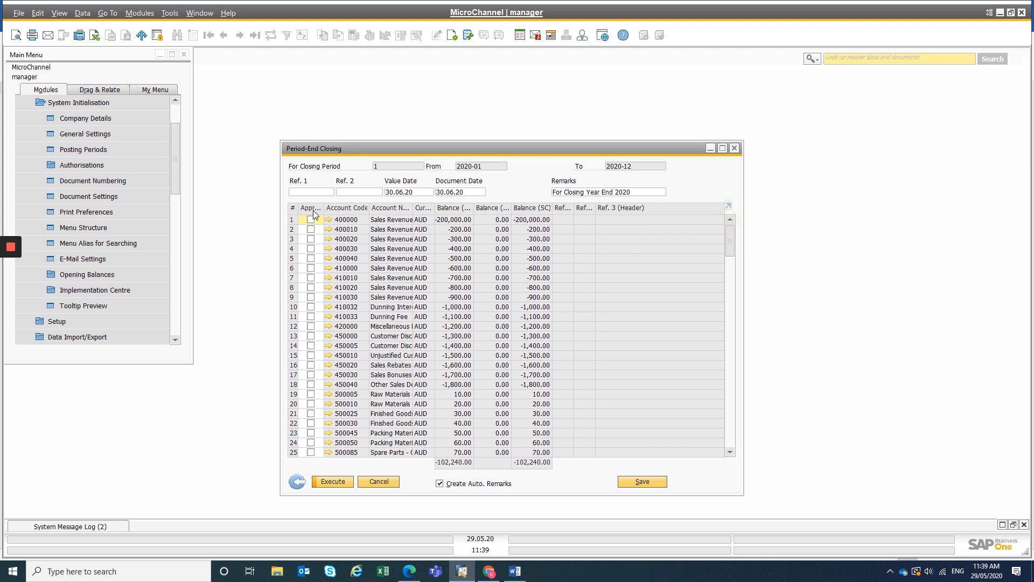
mouse_move(311, 211)
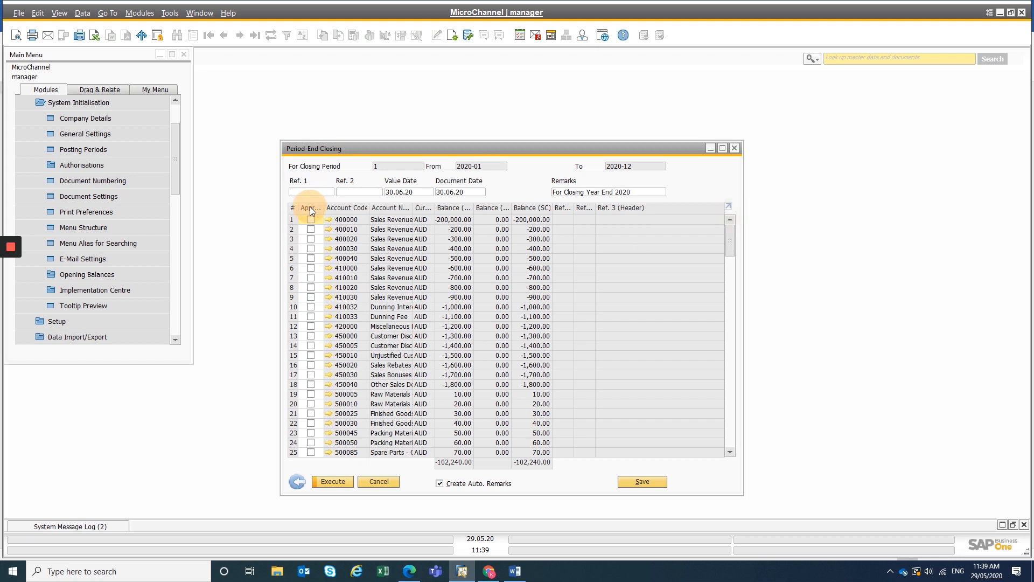
left_click(309, 207)
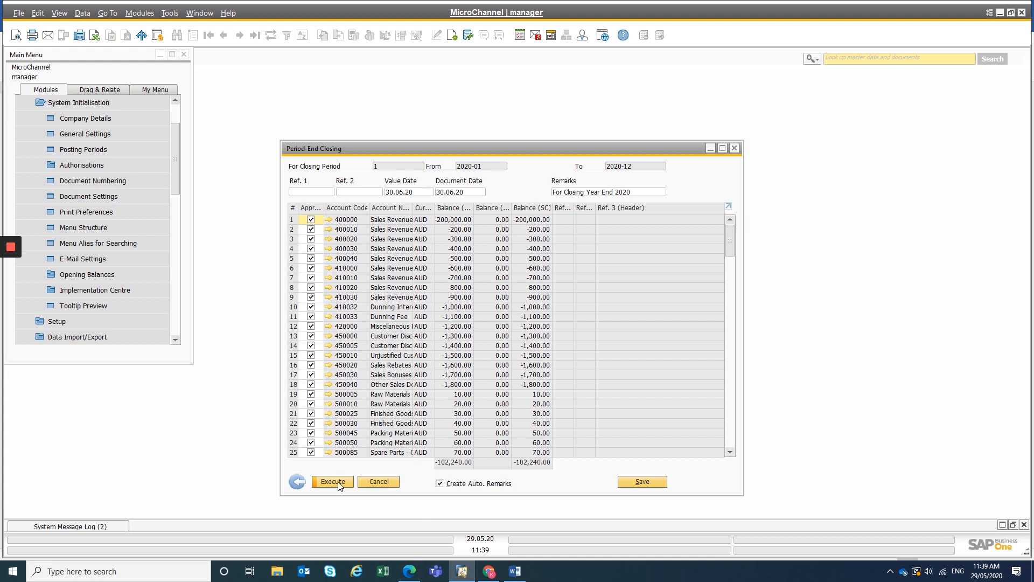
left_click(332, 481)
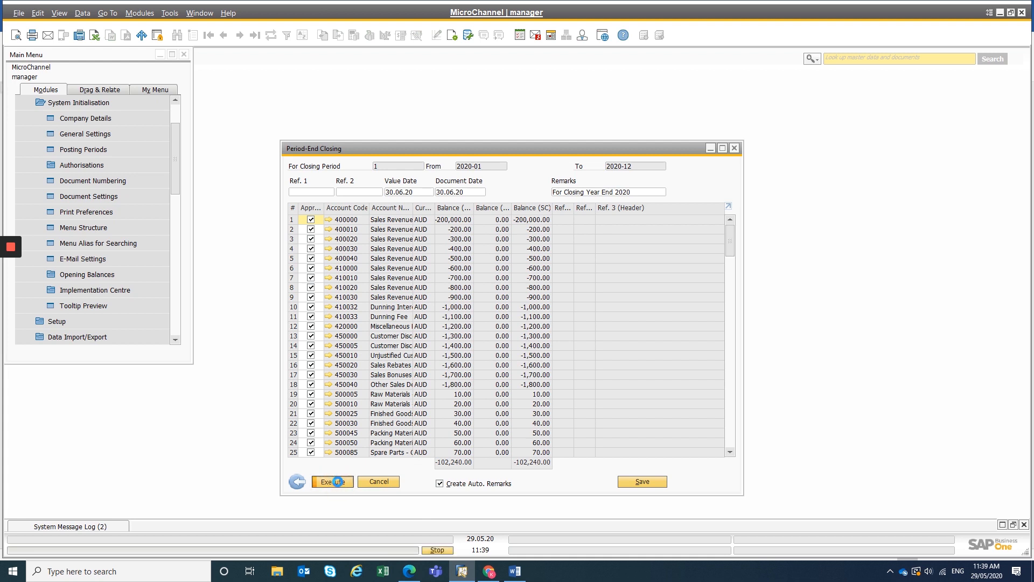
Step: Review every P&L account in the closing proposal and post the 2020 year-end closing entries
left_click(332, 481)
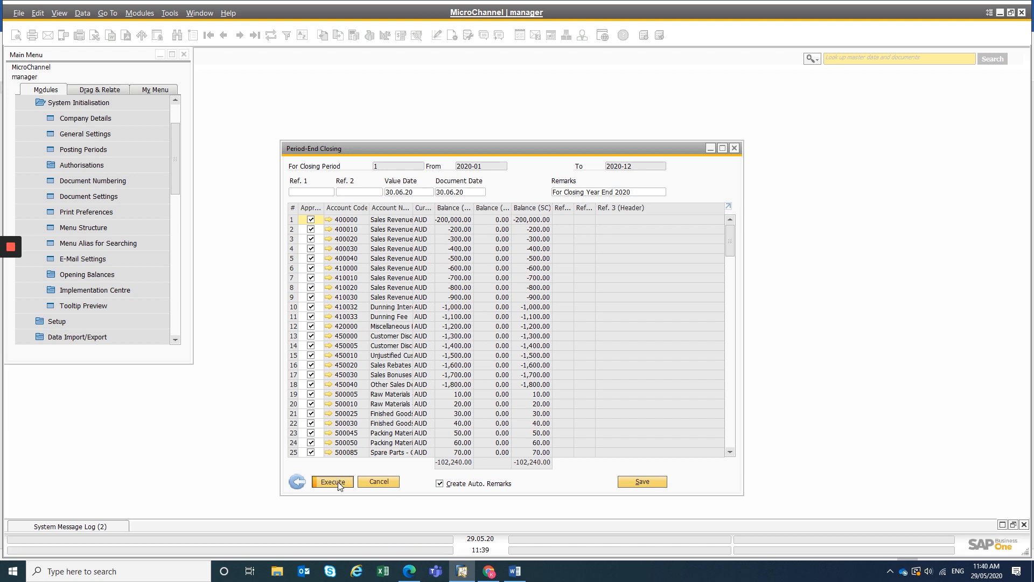
scroll("down", 3)
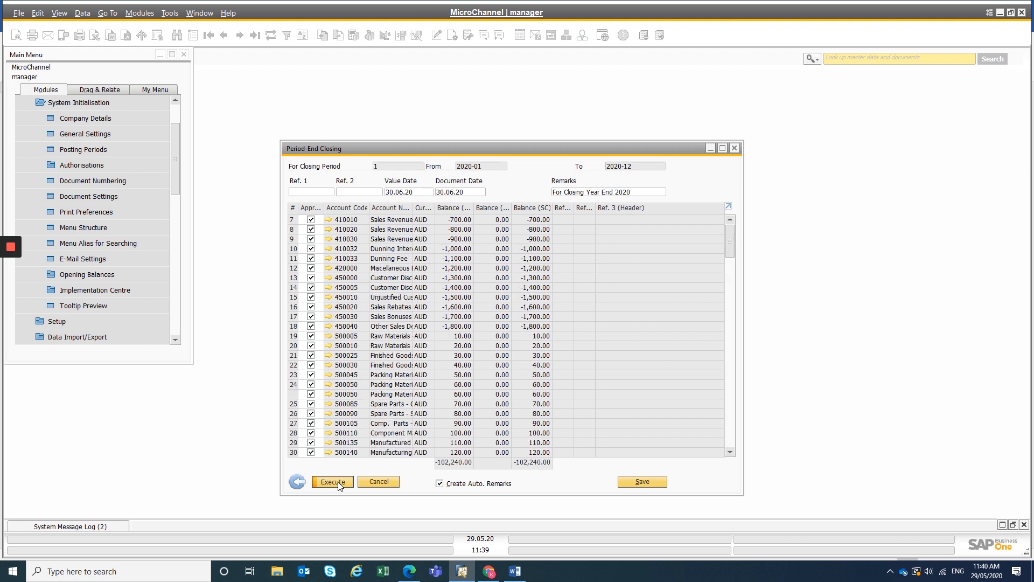
scroll("down", 3)
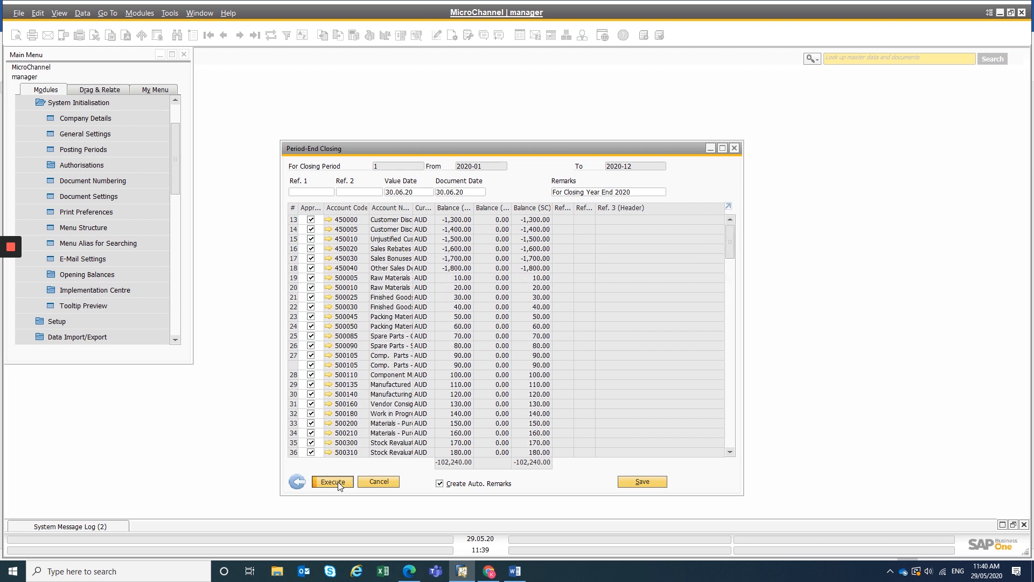
scroll("down", 3)
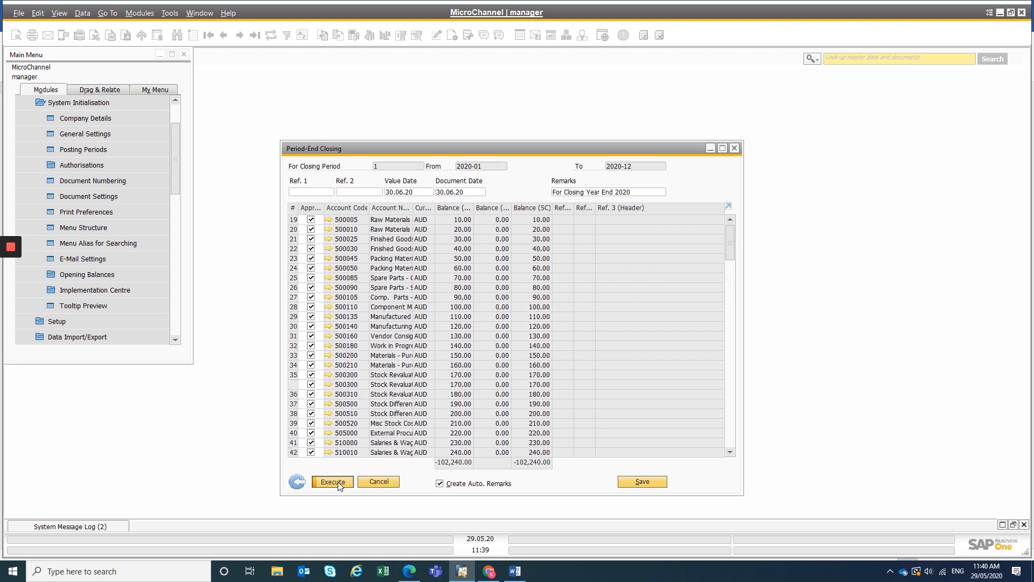
scroll("down", 3)
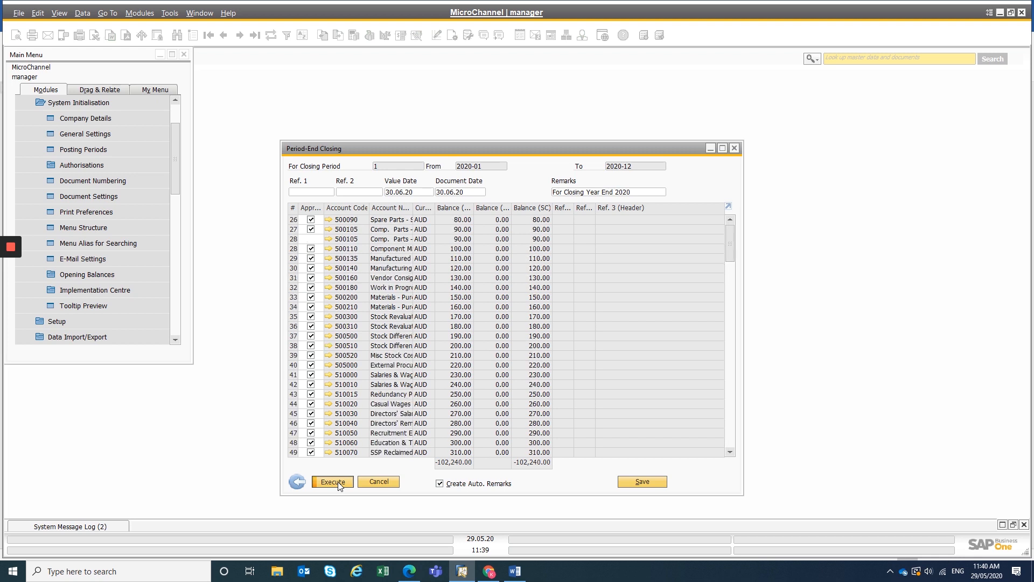
scroll("down", 3)
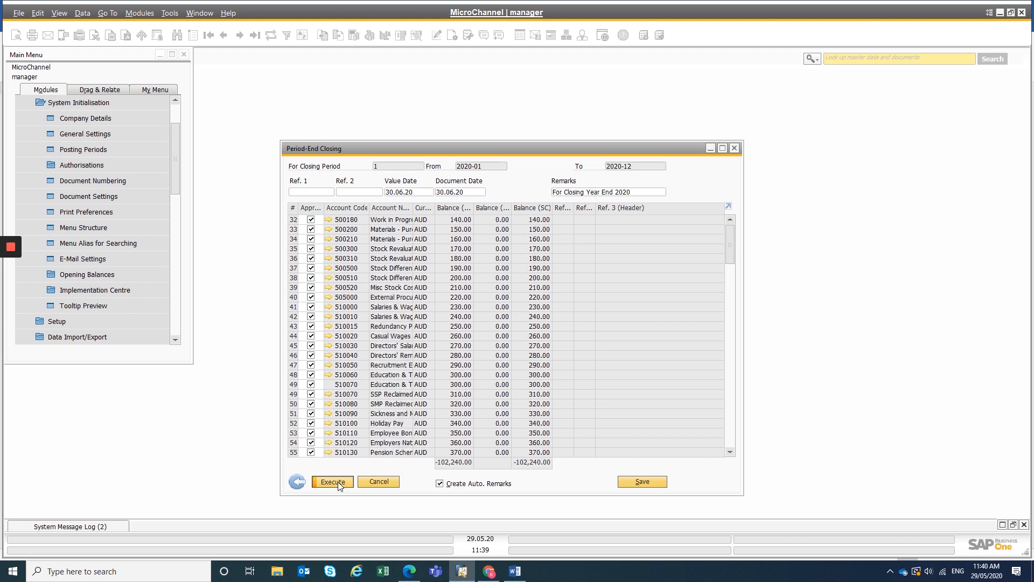
scroll("down", 3)
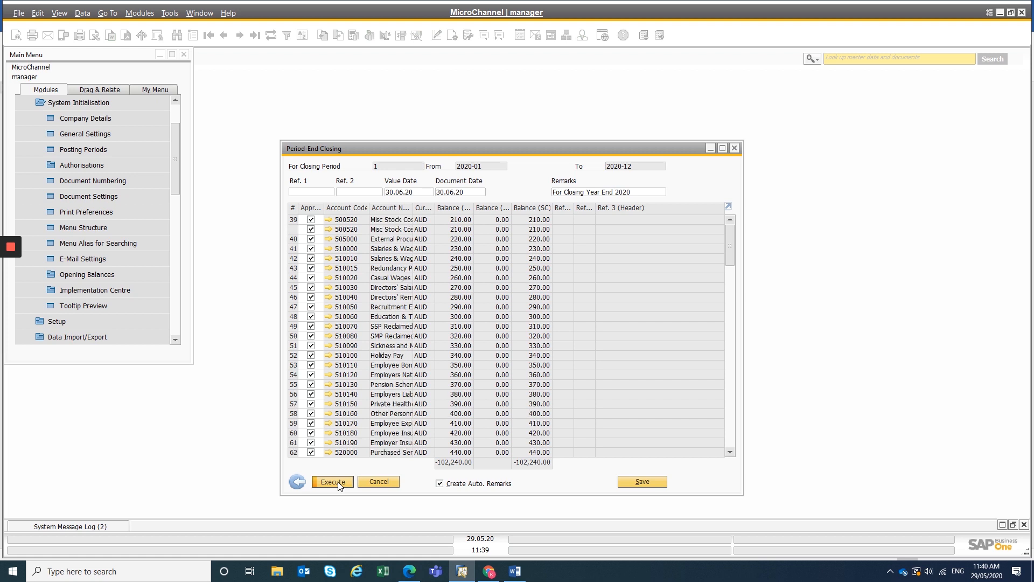
scroll("down", 3)
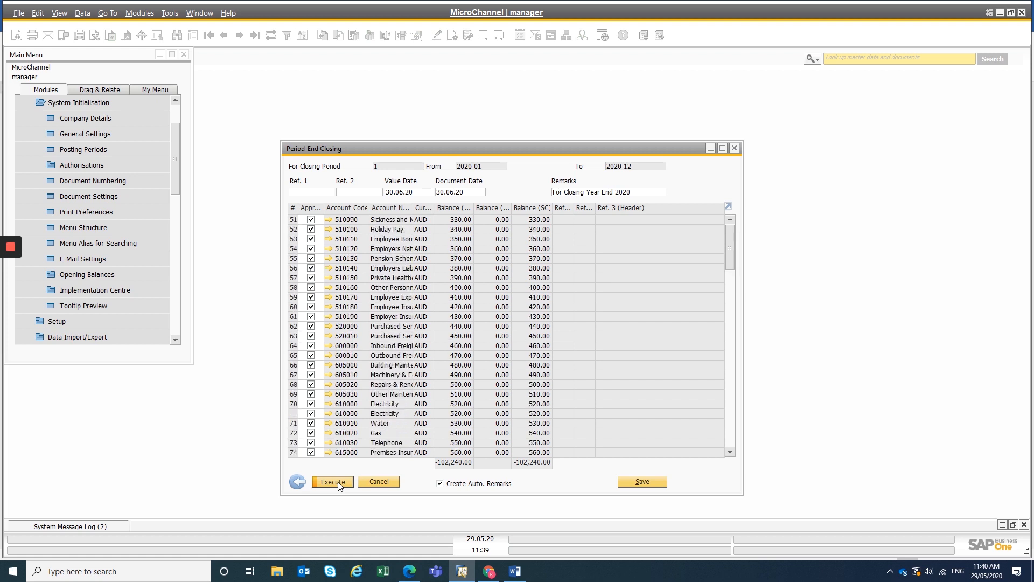
scroll("down", 3)
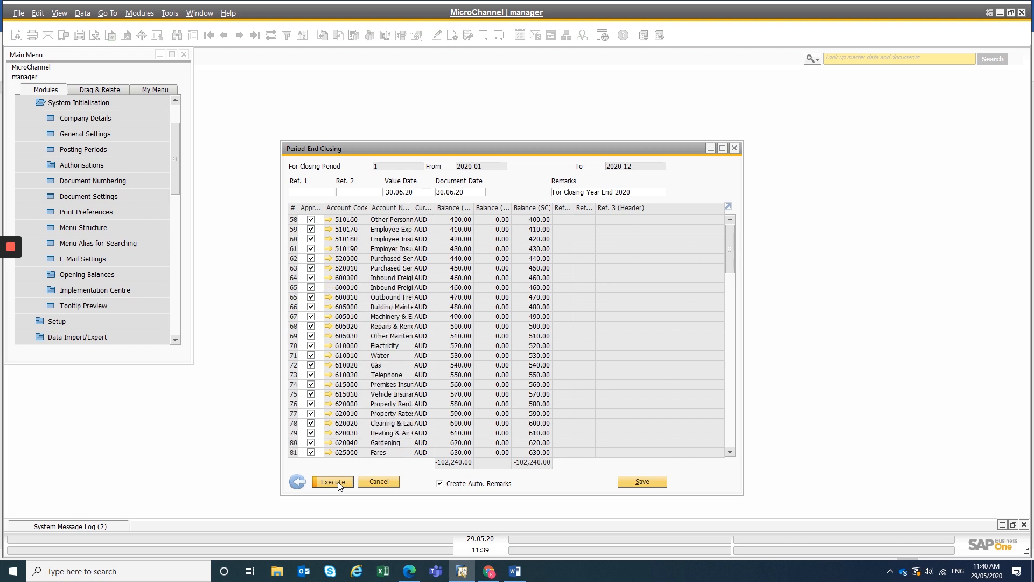
scroll("down", 3)
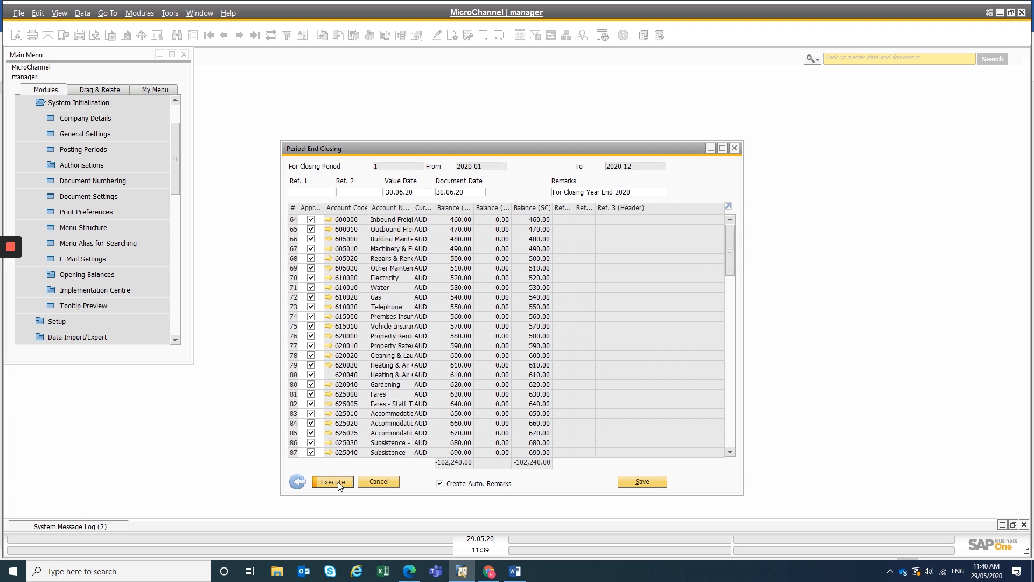
scroll("down", 3)
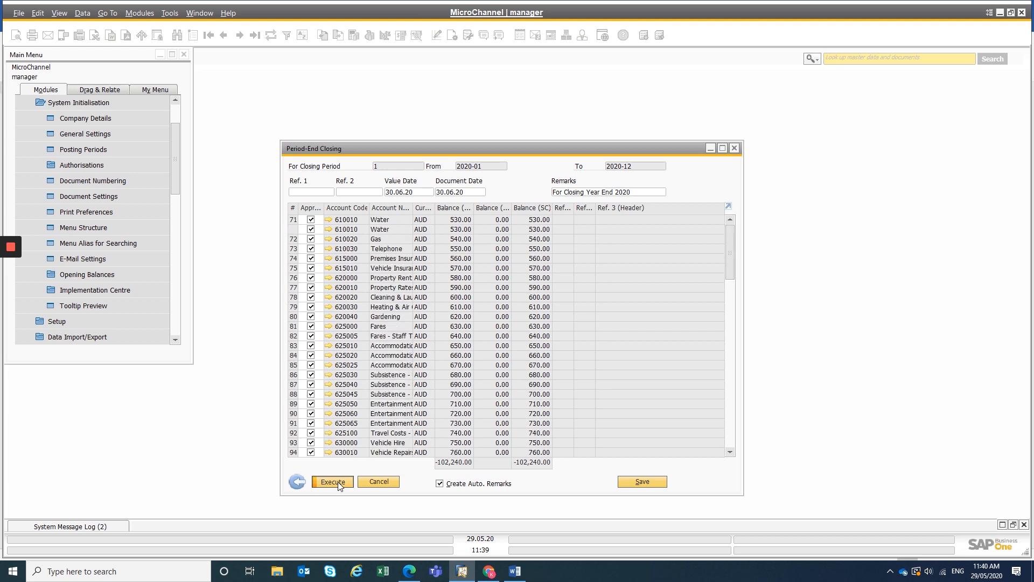
scroll("down", 3)
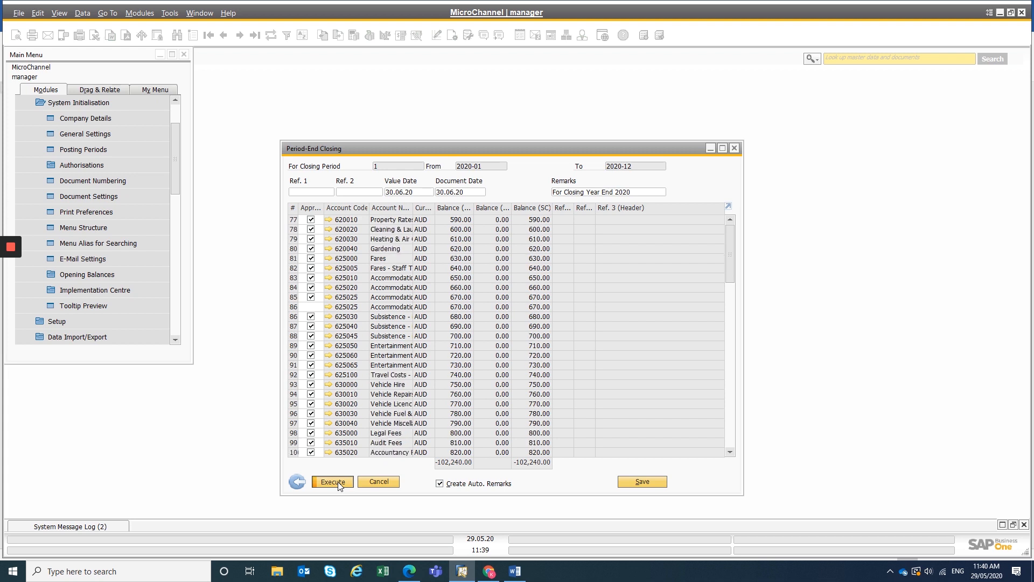
scroll("down", 3)
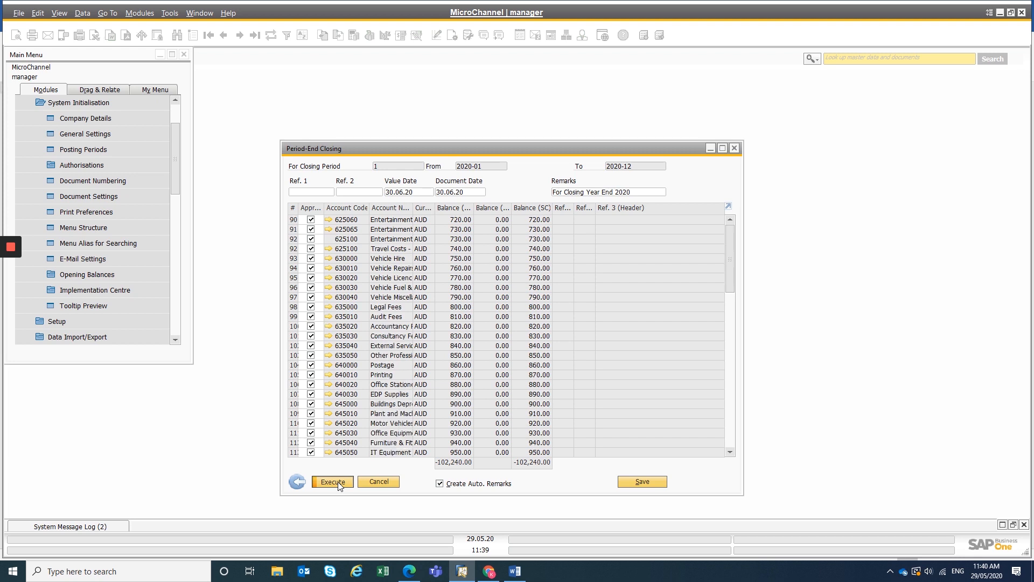
scroll("down", 3)
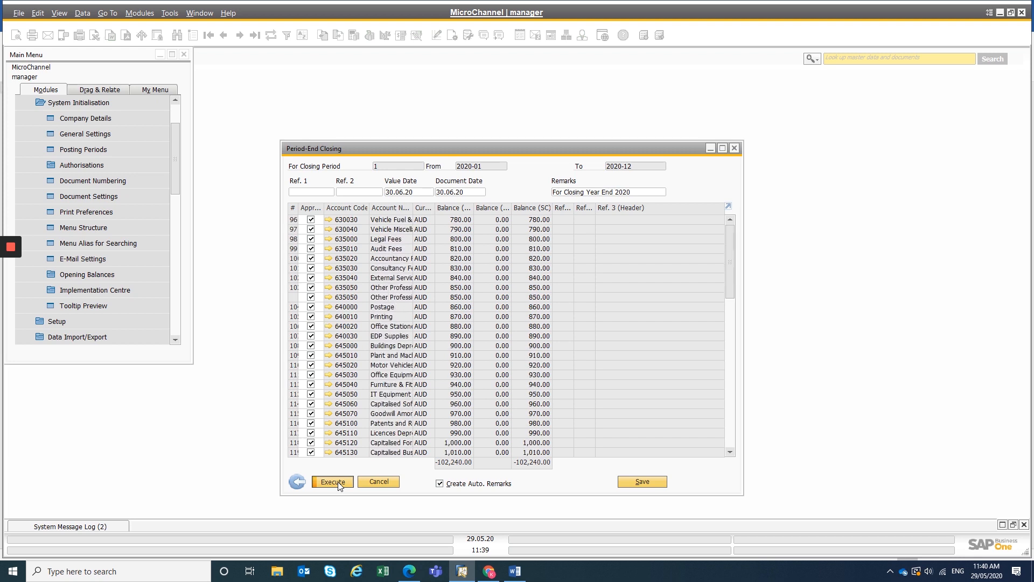
scroll("down", 3)
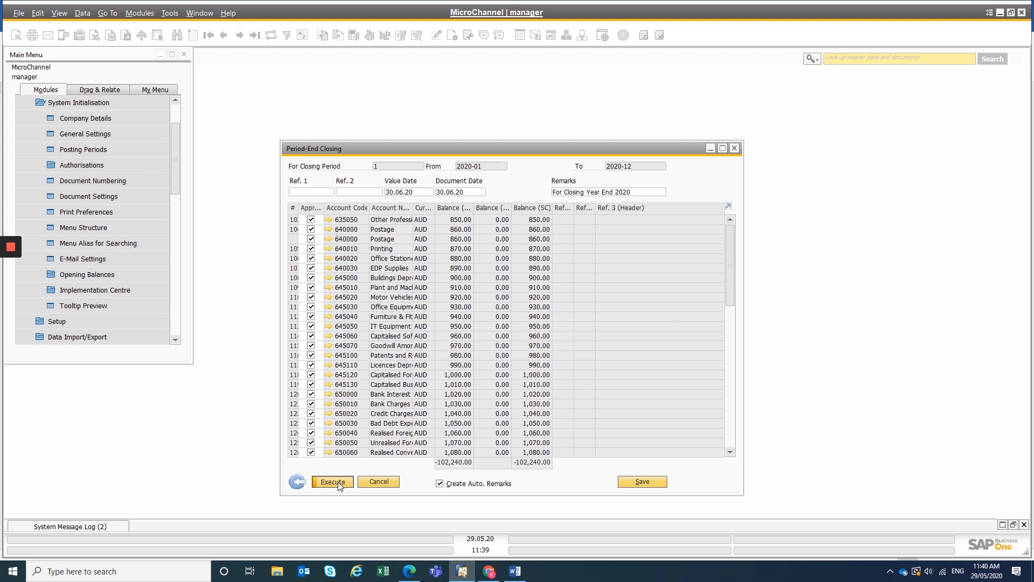
scroll("down", 3)
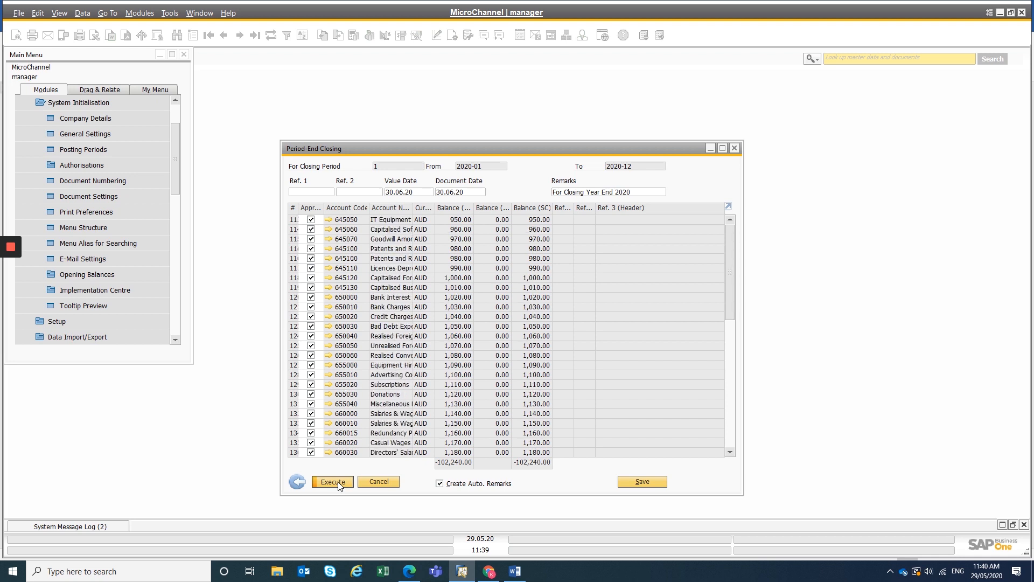
scroll("down", 3)
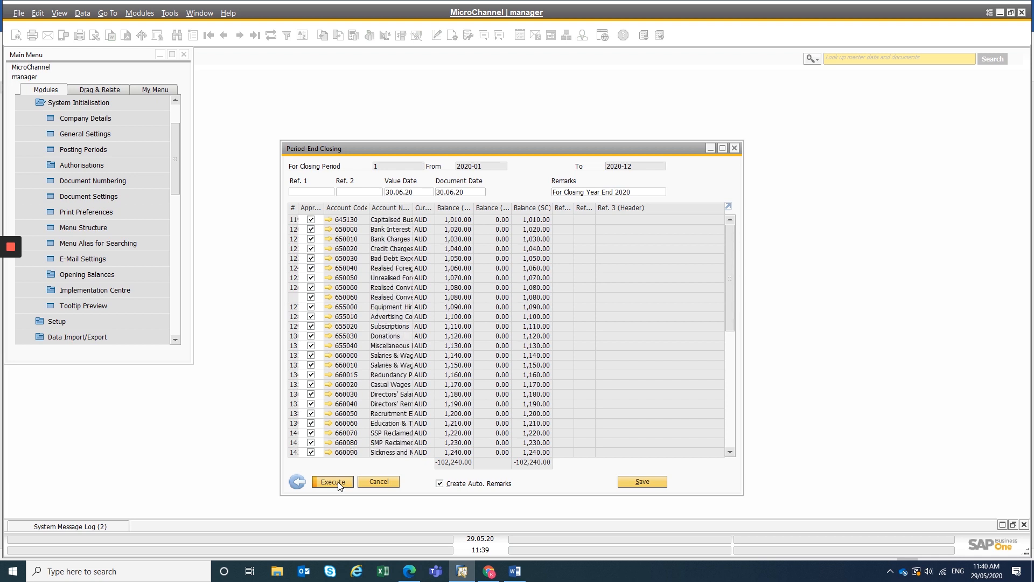
scroll("down", 3)
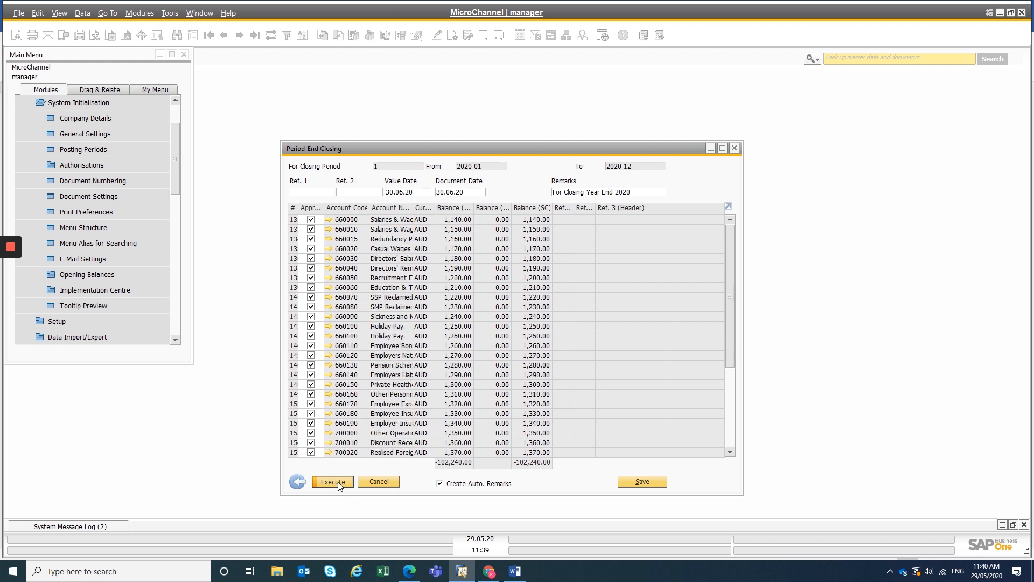
scroll("down", 3)
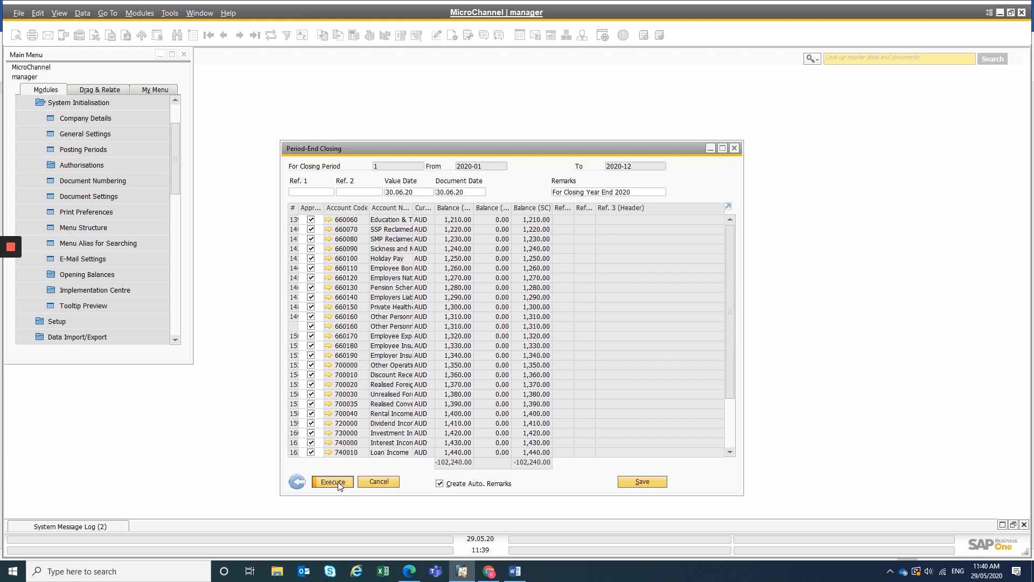
scroll("down", 3)
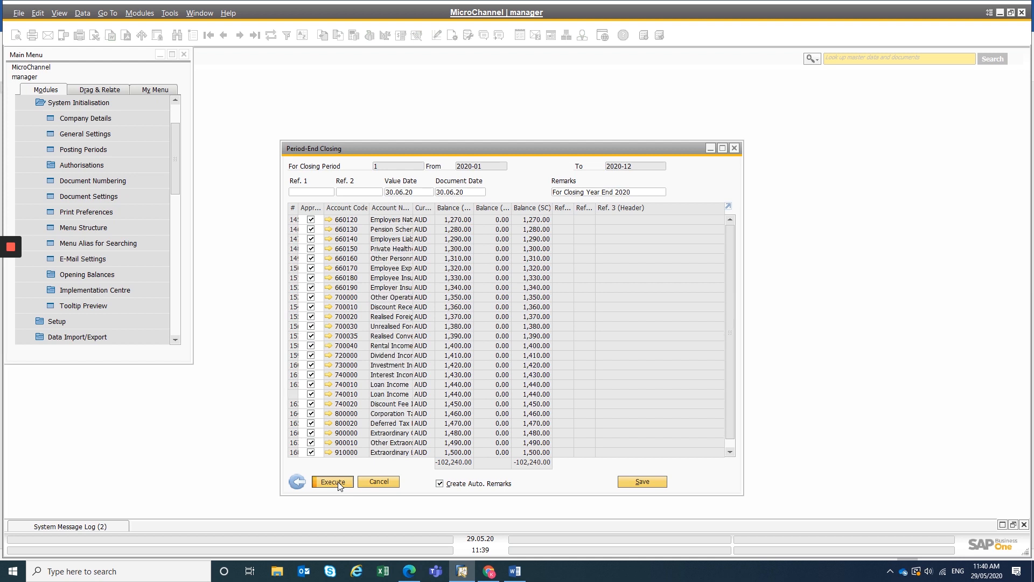
scroll("down", 3)
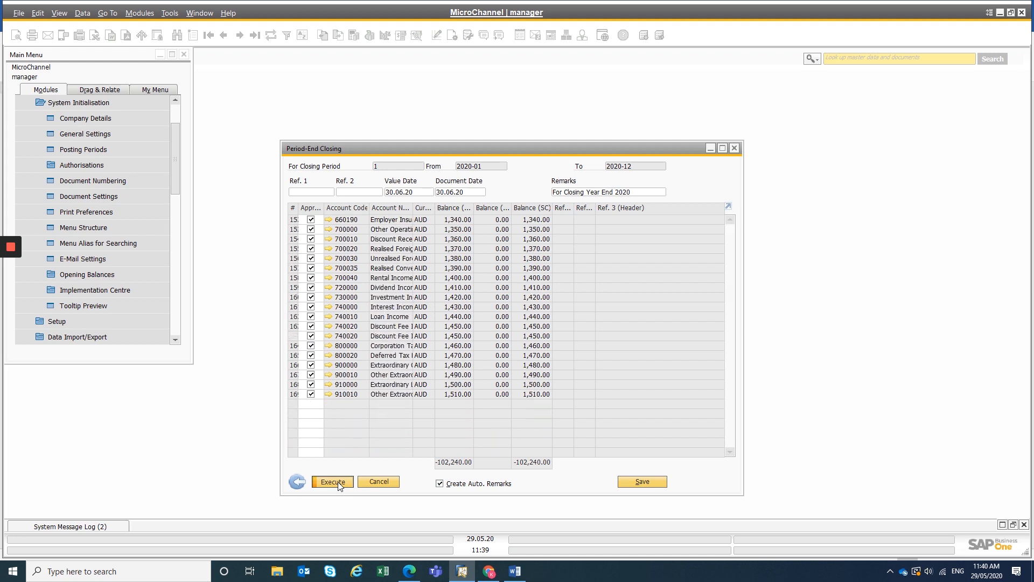
scroll("down", 3)
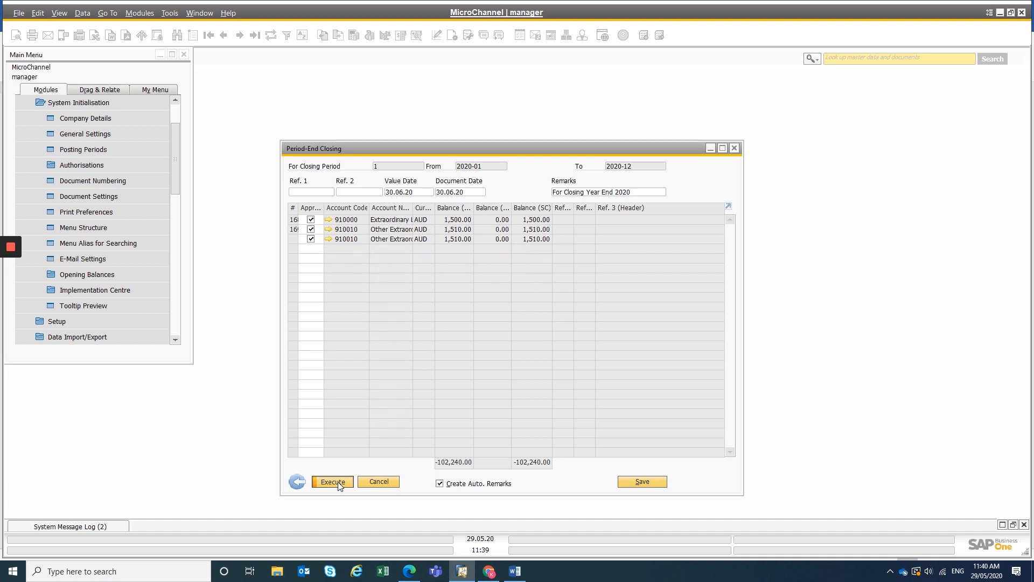
left_click(333, 482)
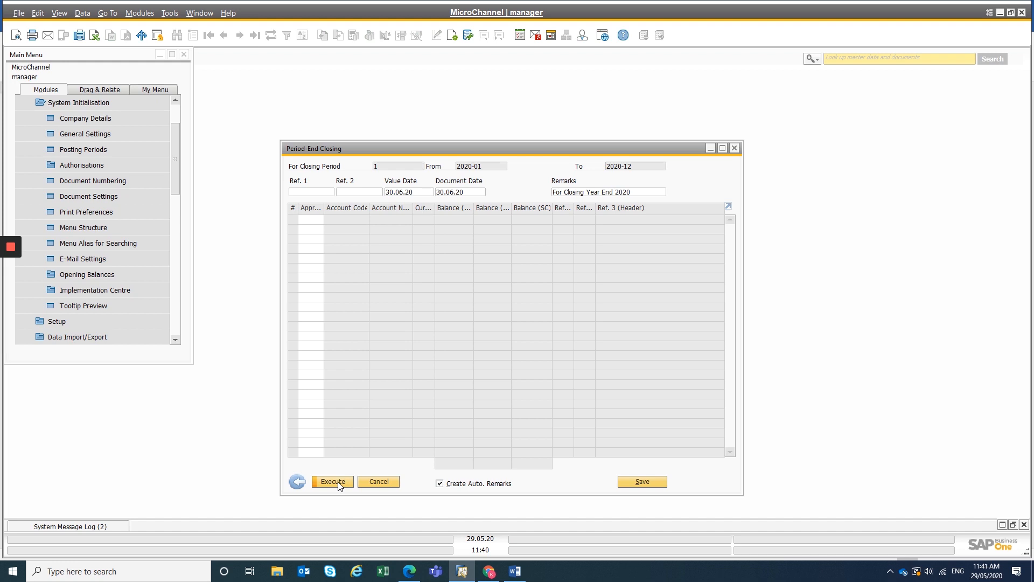
left_click(333, 481)
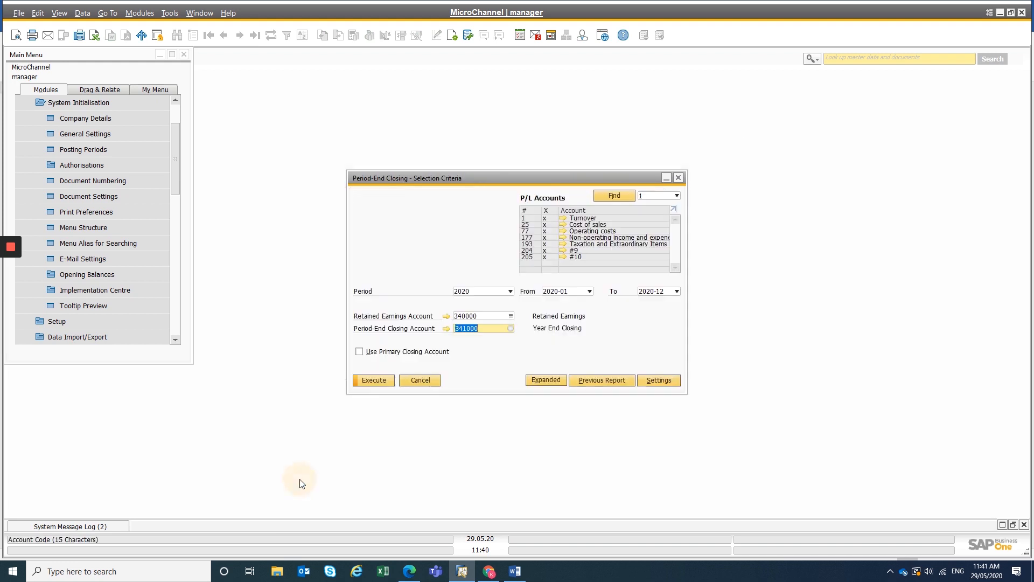
Step: Rerun the closing to confirm no balances remain, then exit the Period-End Closing tool
left_click(373, 380)
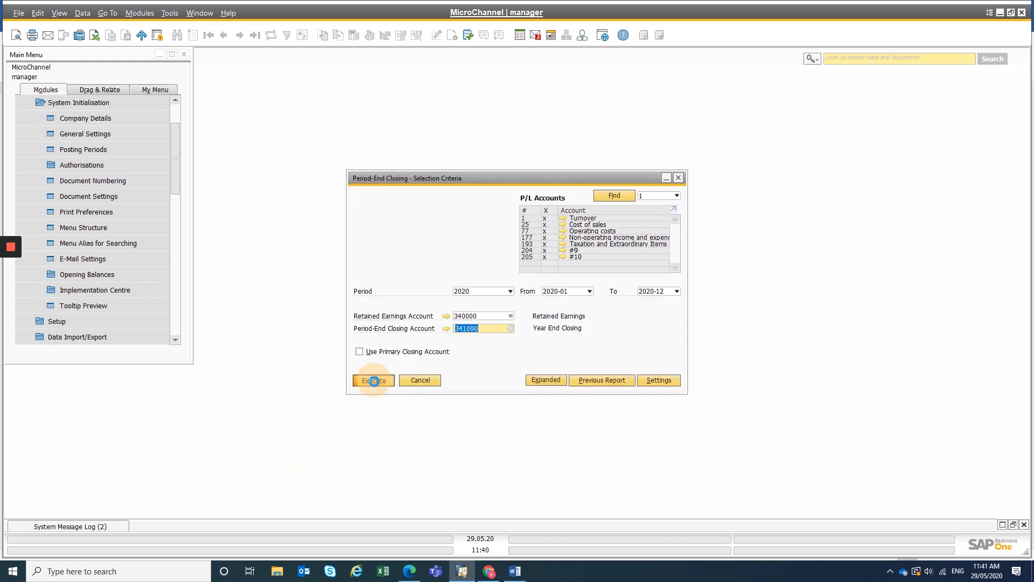
left_click(373, 381)
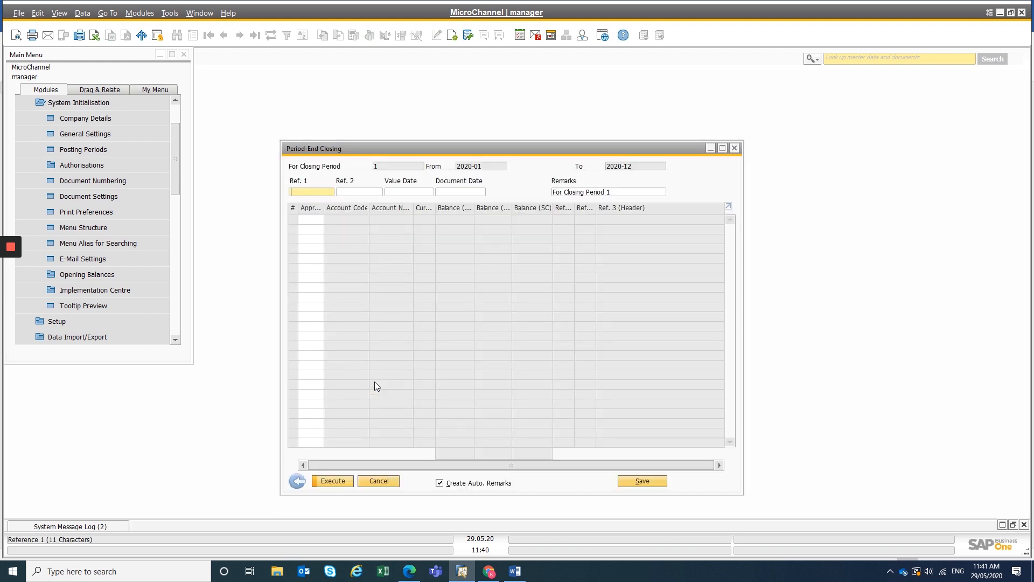
mouse_move(297, 481)
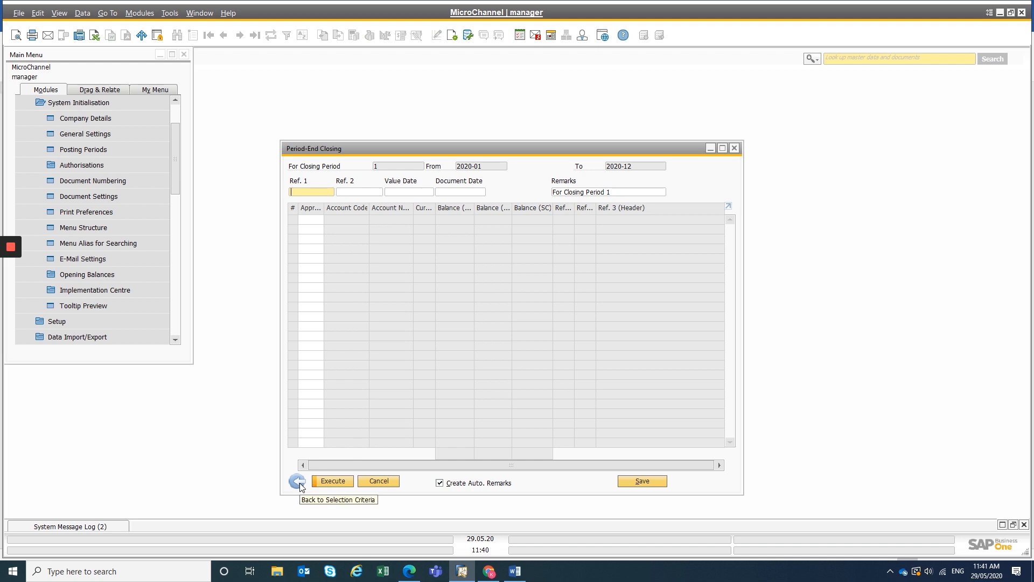
left_click(298, 481)
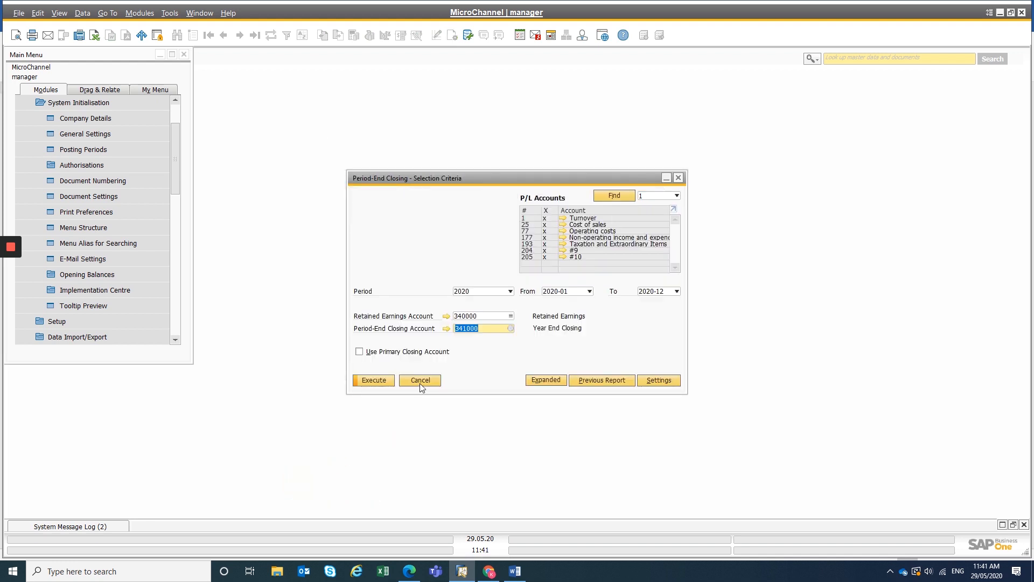
left_click(421, 380)
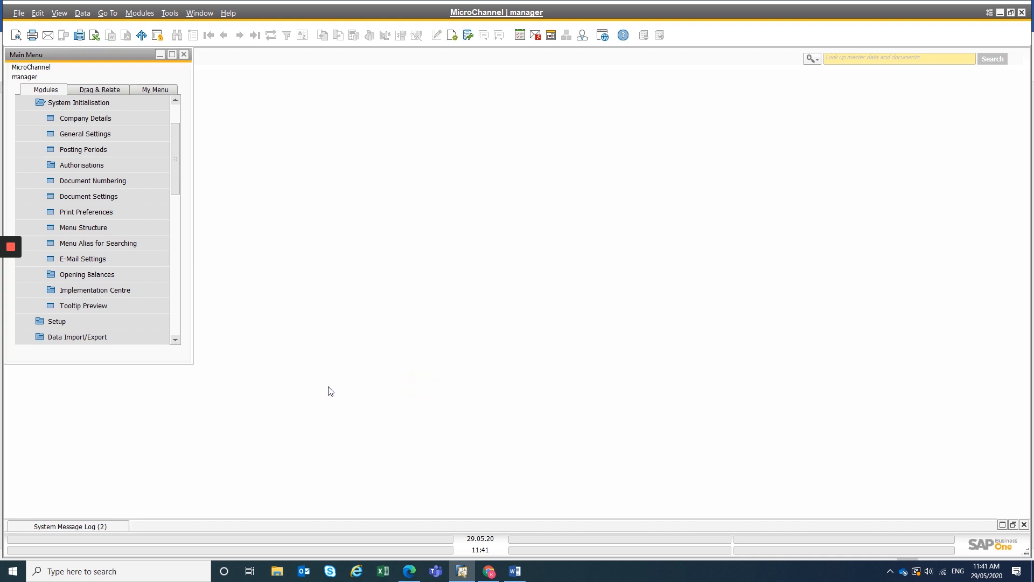